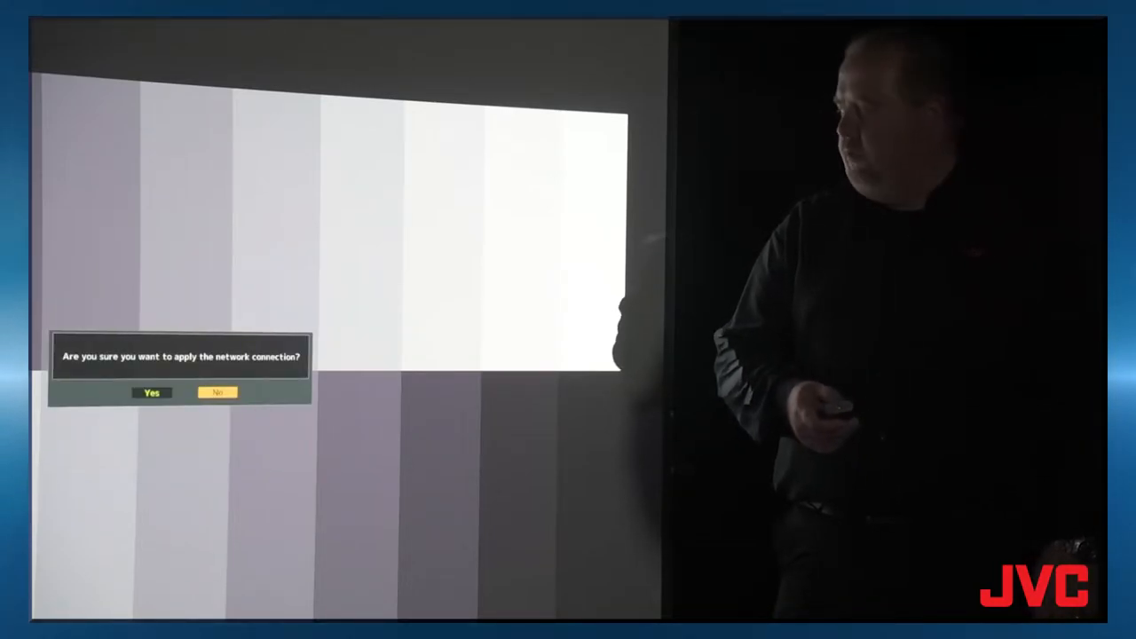
Confirm Yes to apply the network connection and return to the Picture Adjust menu.
{"action": "left_click", "coordinate": [151, 392]}
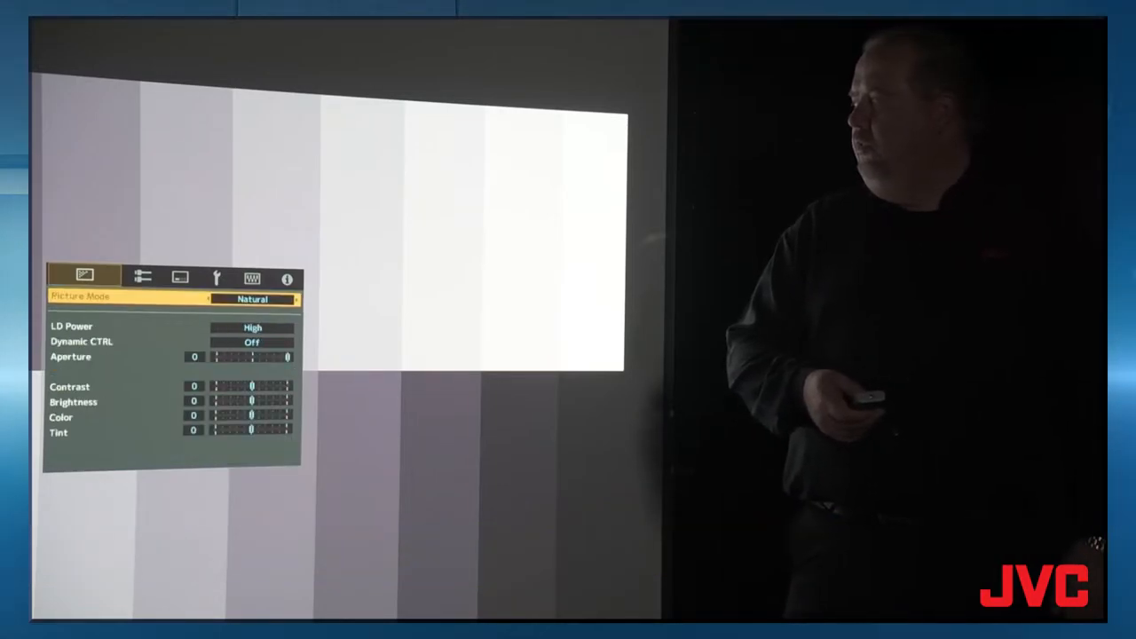
{"action": "key", "text": "Down"}
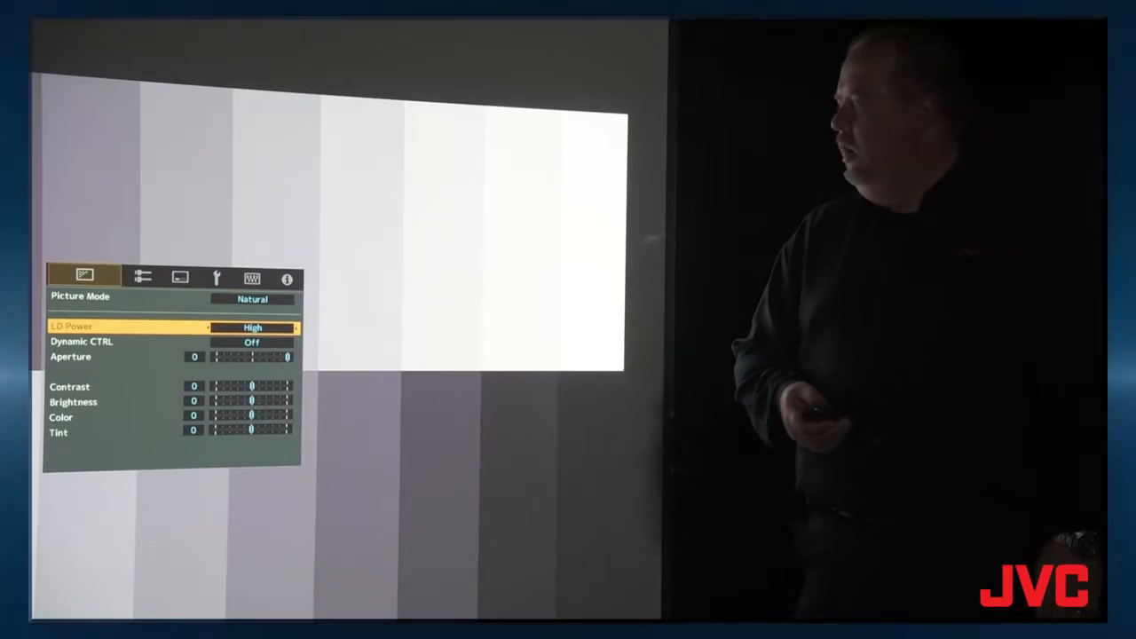
{"action": "key", "text": "Down"}
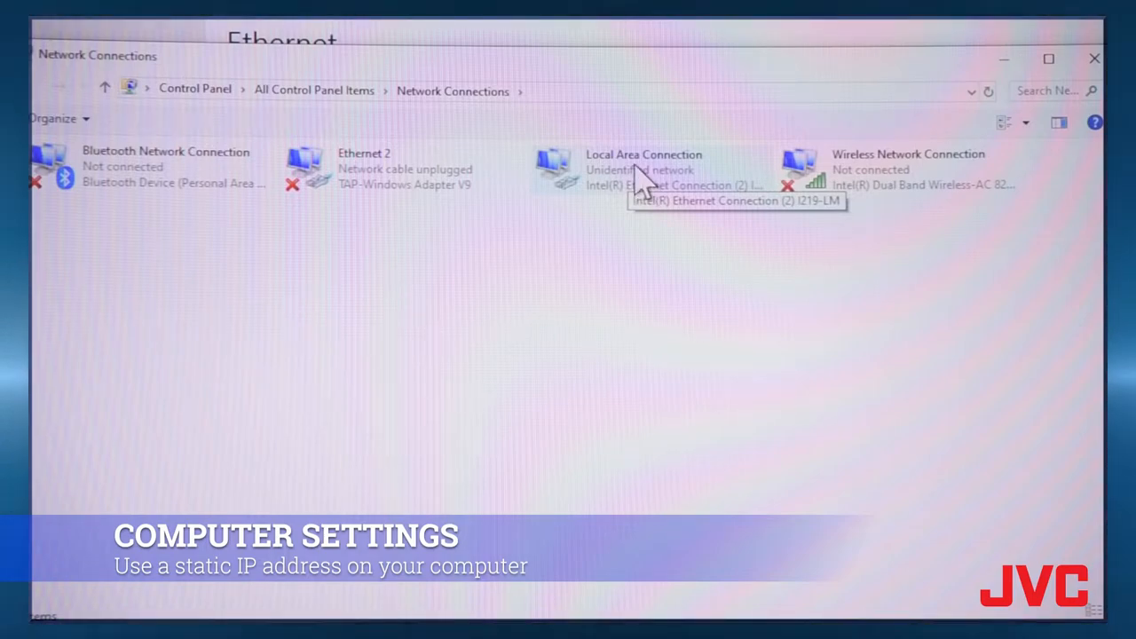
Open the Local Area Connection's IPv4 properties to set address 192.168.0.1, mask 255.255.255.0.
{"action": "double_click", "coordinate": [643, 169]}
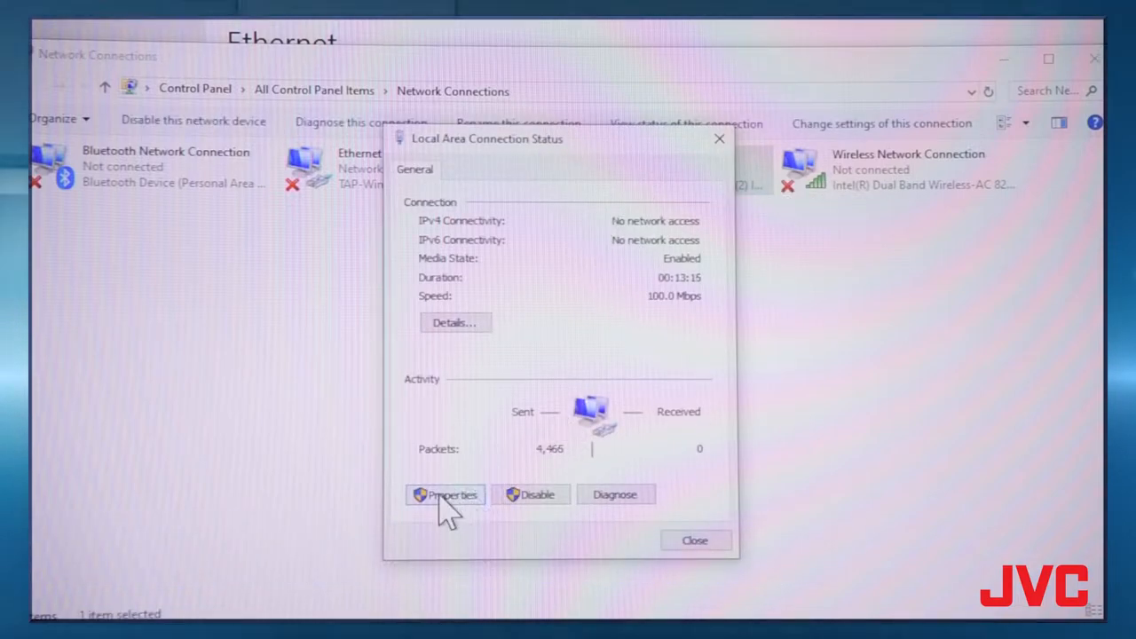
{"action": "left_click", "coordinate": [445, 495]}
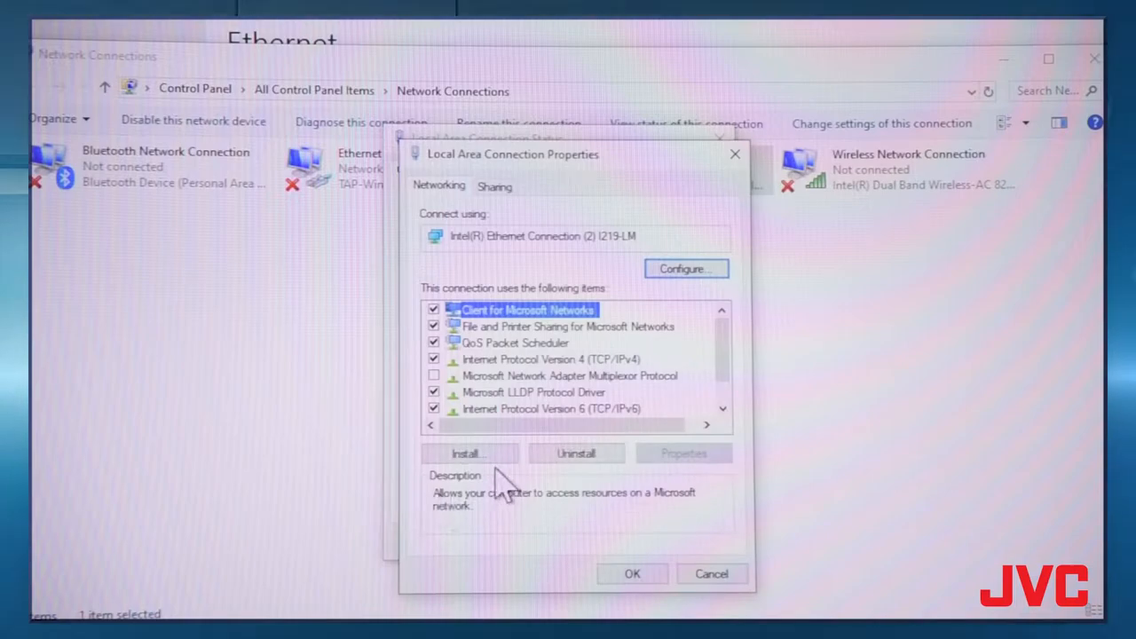
{"action": "mouse_move", "coordinate": [550, 377]}
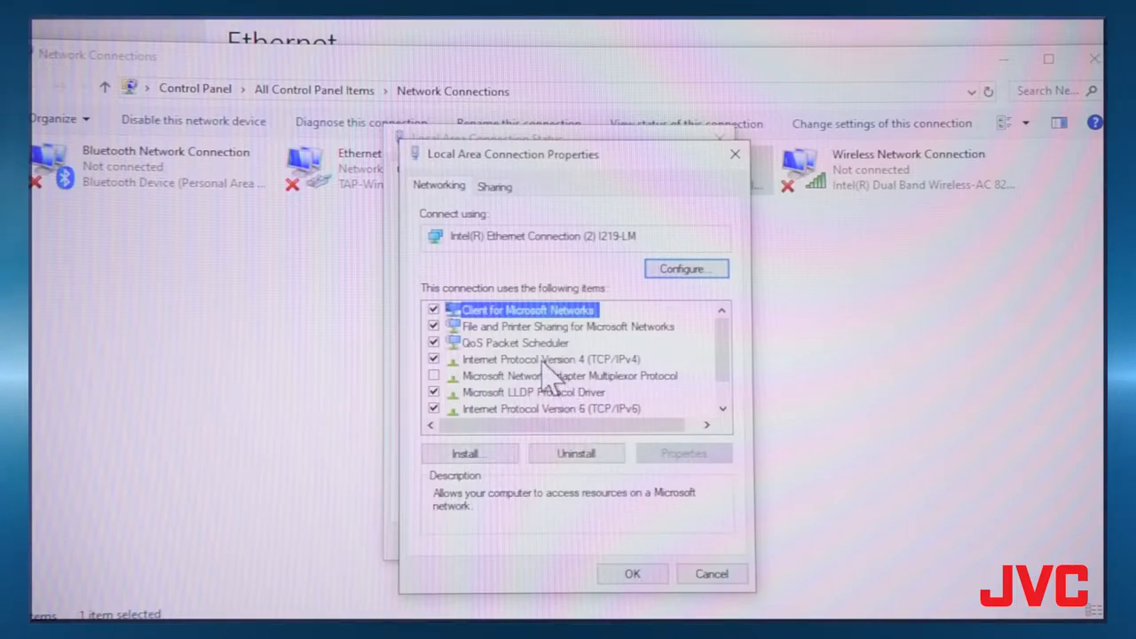
{"action": "left_click", "coordinate": [533, 359]}
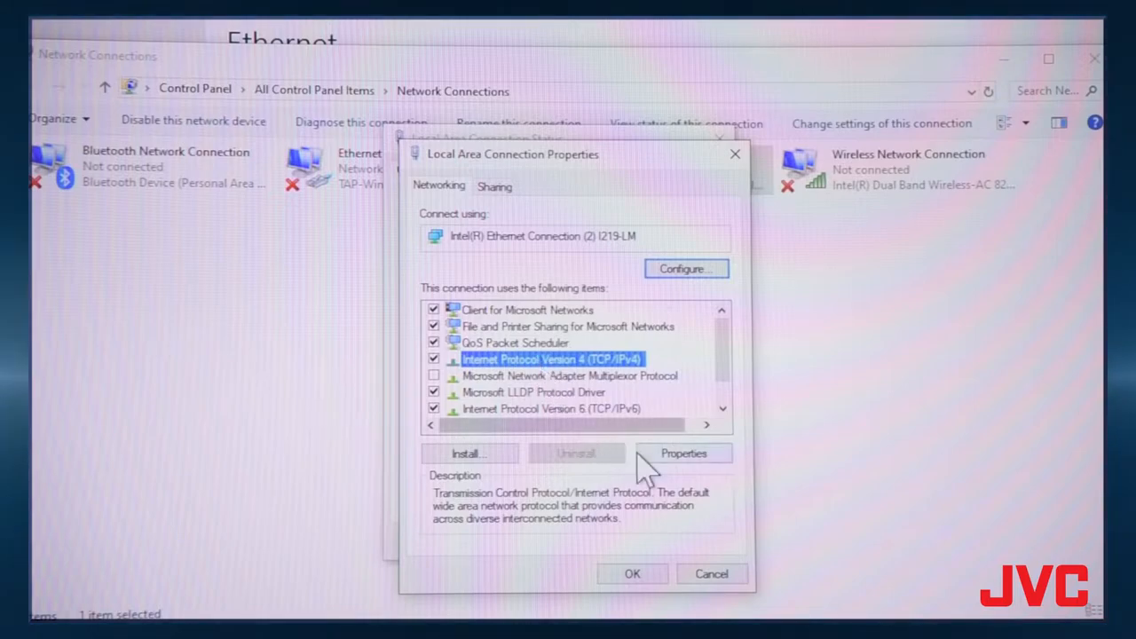
{"action": "left_click", "coordinate": [683, 452]}
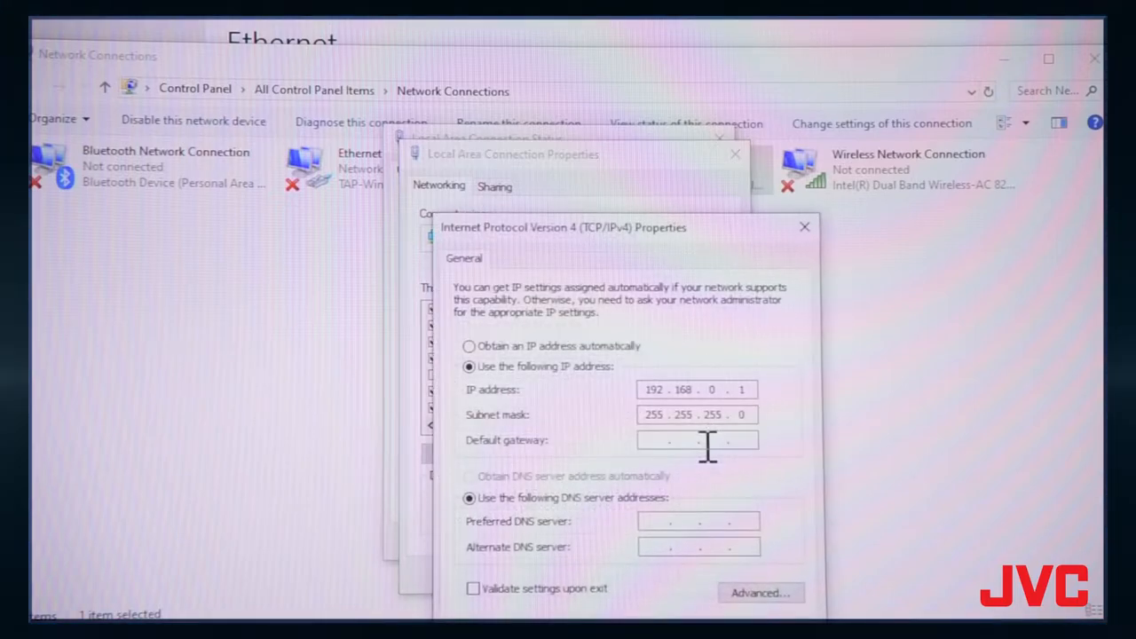
{"action": "mouse_move", "coordinate": [568, 391]}
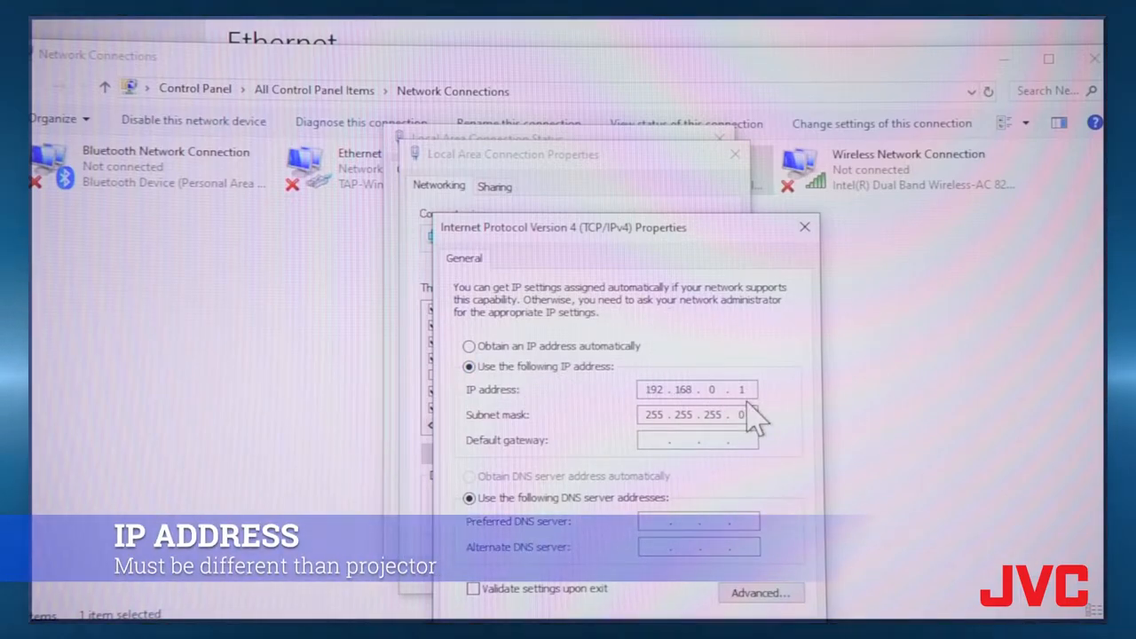
{"action": "mouse_move", "coordinate": [670, 444]}
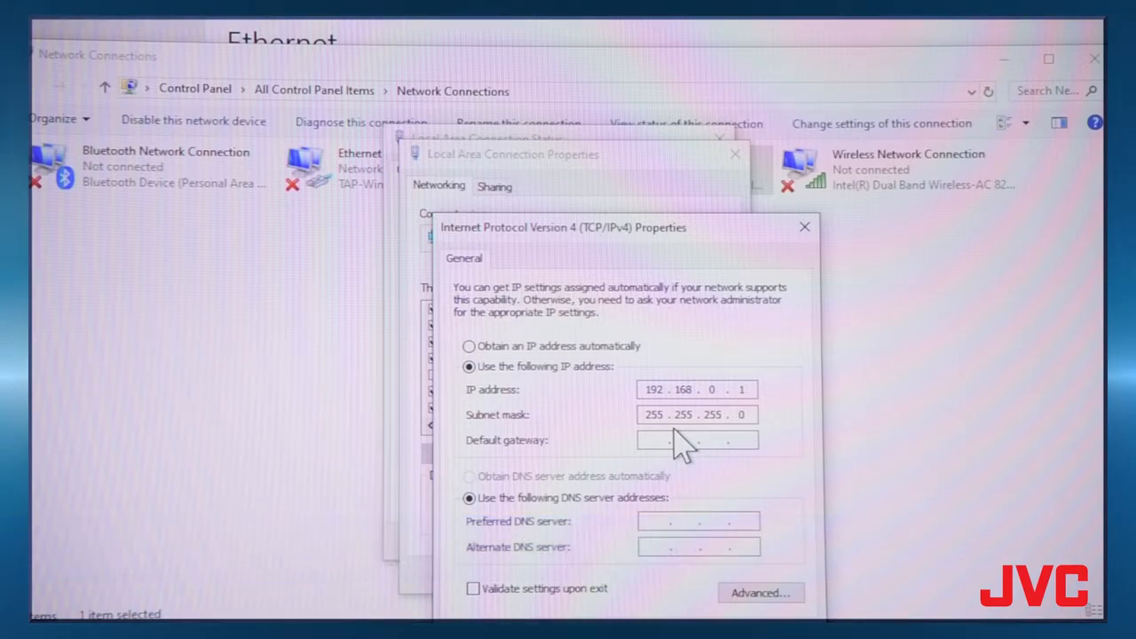
{"action": "mouse_move", "coordinate": [736, 554]}
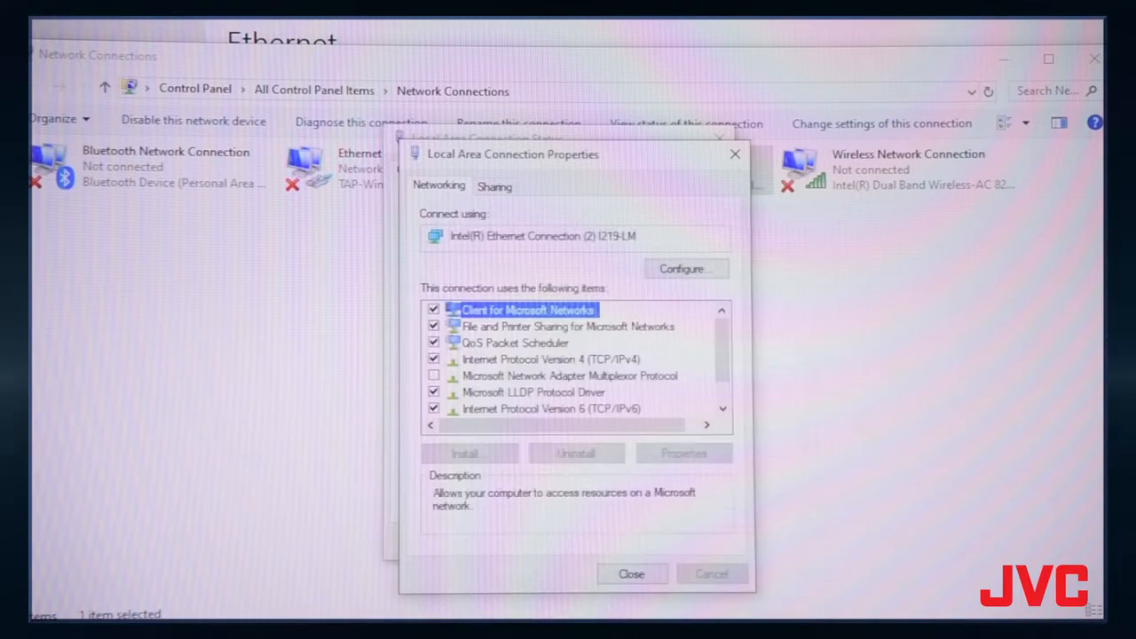
Close the connection properties and status windows.
{"action": "left_click", "coordinate": [631, 573]}
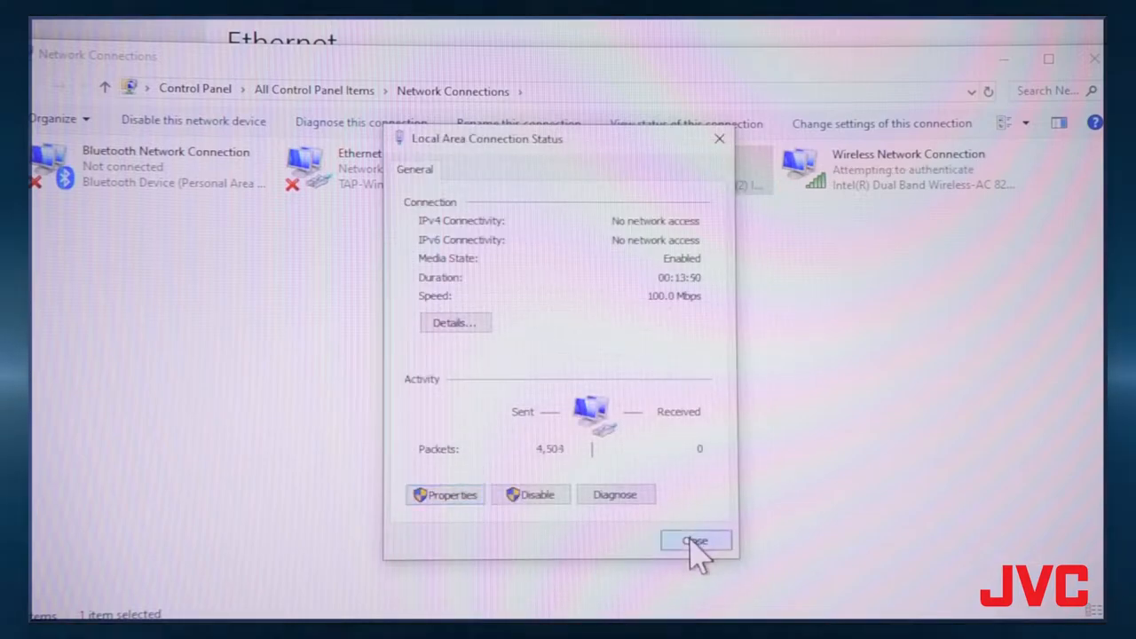
{"action": "left_click", "coordinate": [694, 541]}
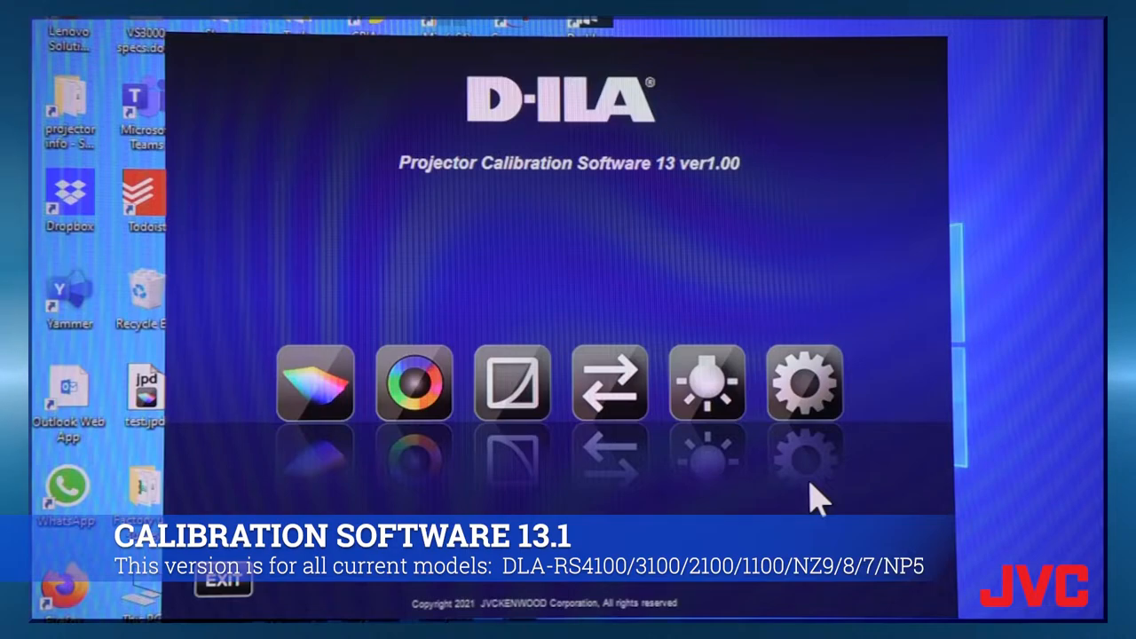
{"action": "mouse_move", "coordinate": [812, 382]}
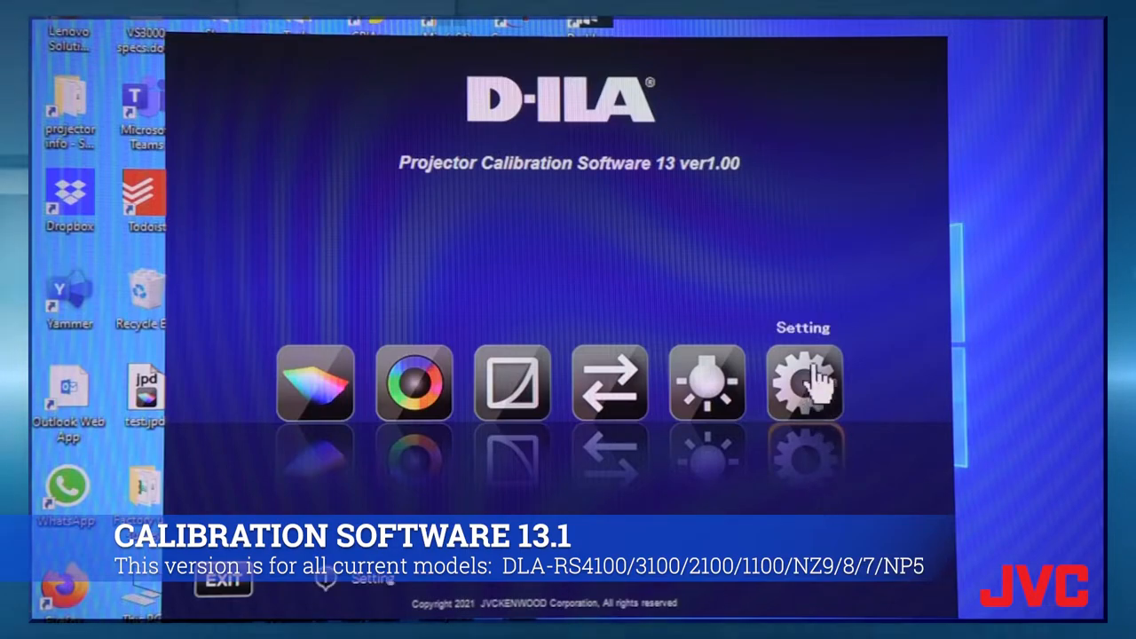
{"action": "left_click", "coordinate": [803, 383]}
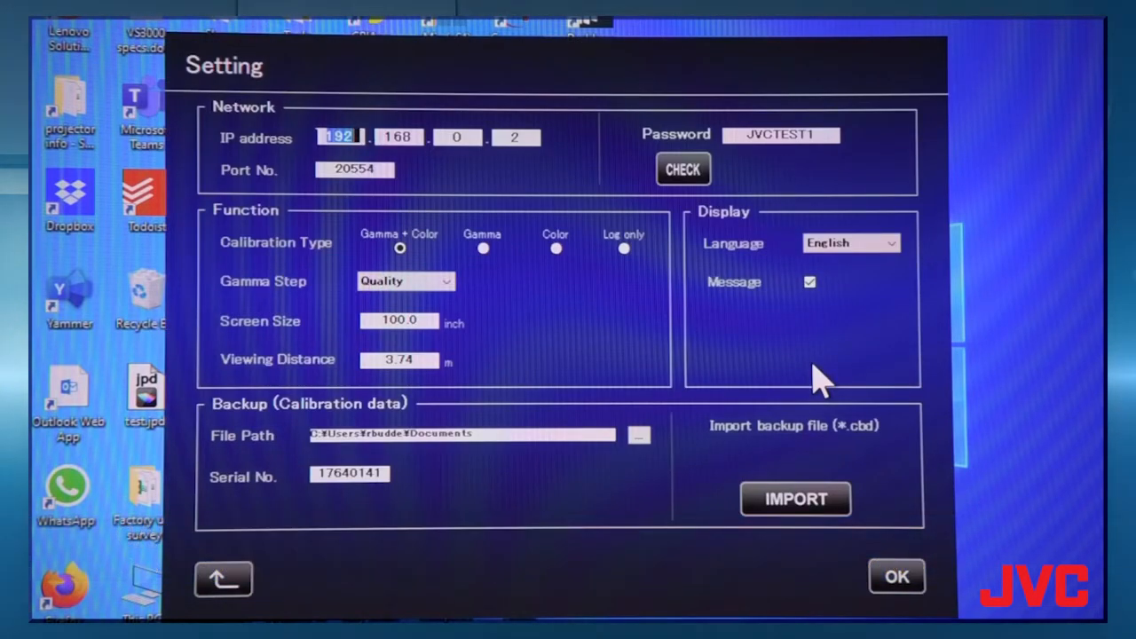
{"action": "mouse_move", "coordinate": [608, 337]}
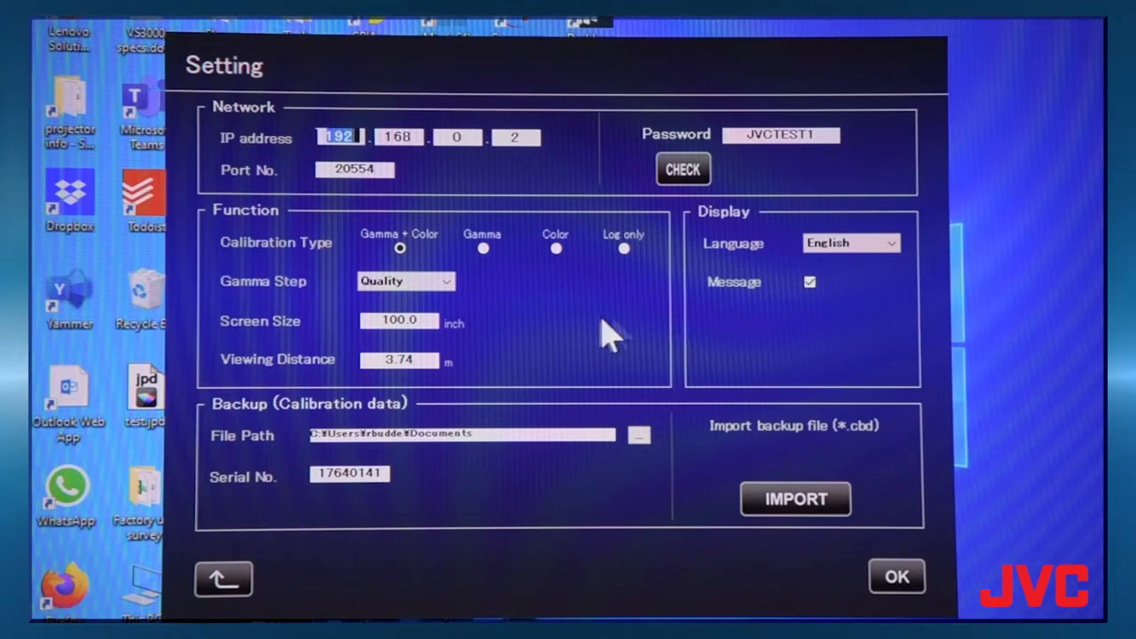
{"action": "mouse_move", "coordinate": [510, 249]}
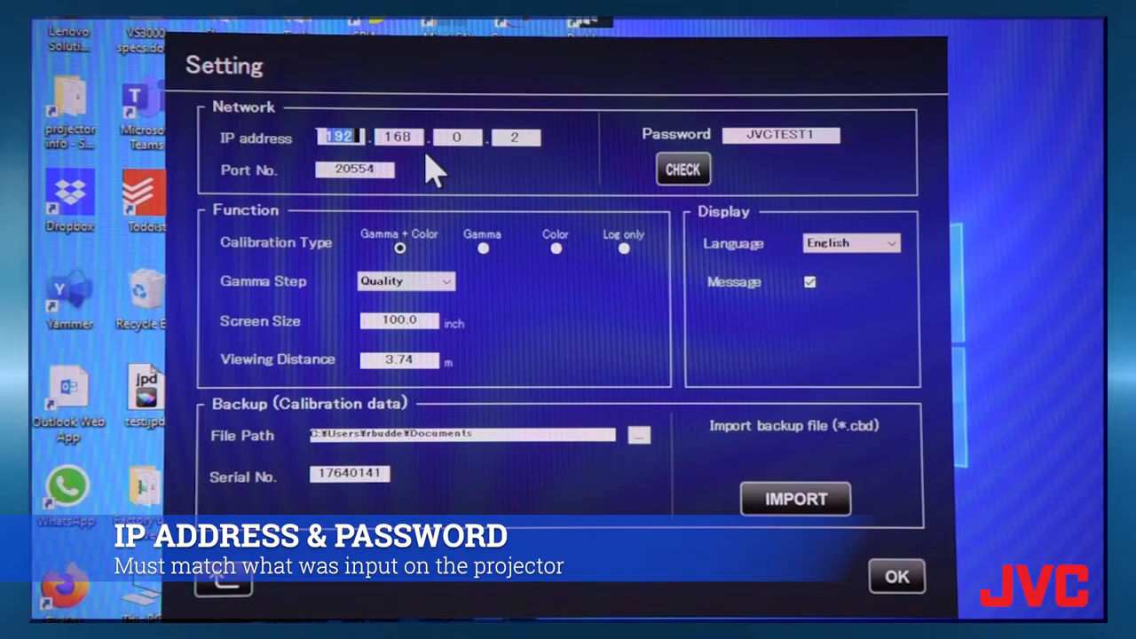
{"action": "mouse_move", "coordinate": [788, 164]}
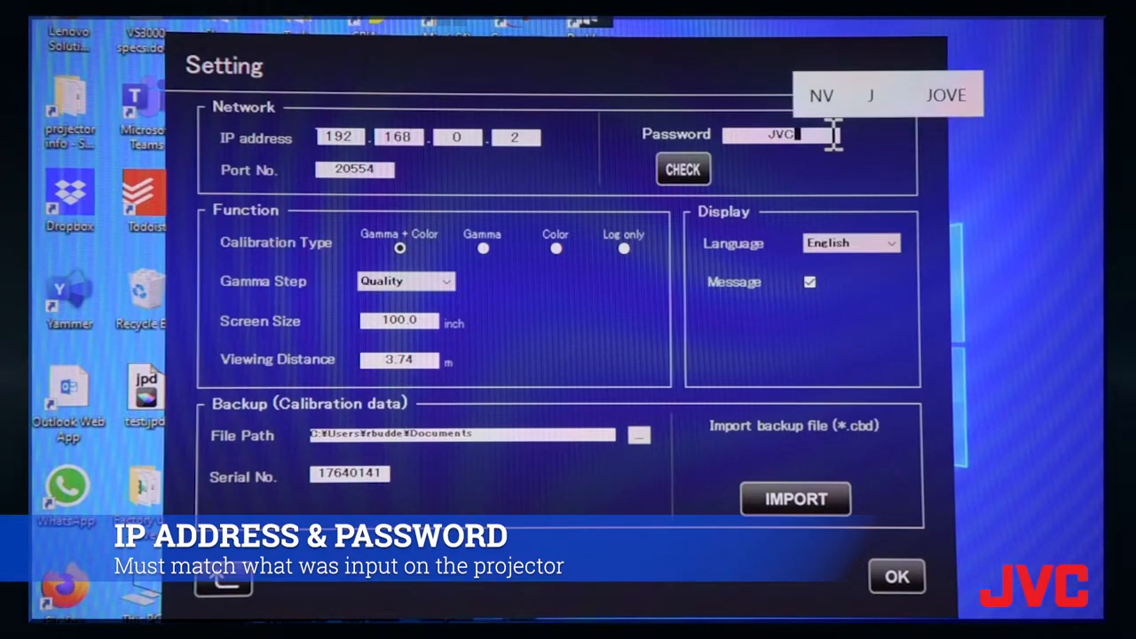
{"action": "type", "text": "SAL"}
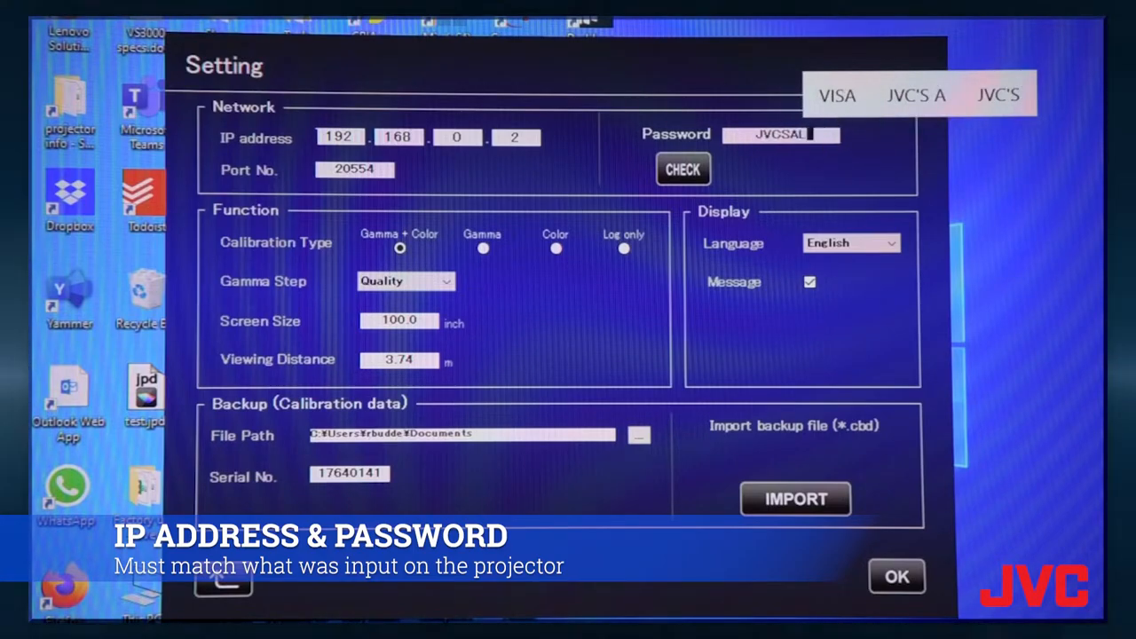
{"action": "type", "text": "ES"}
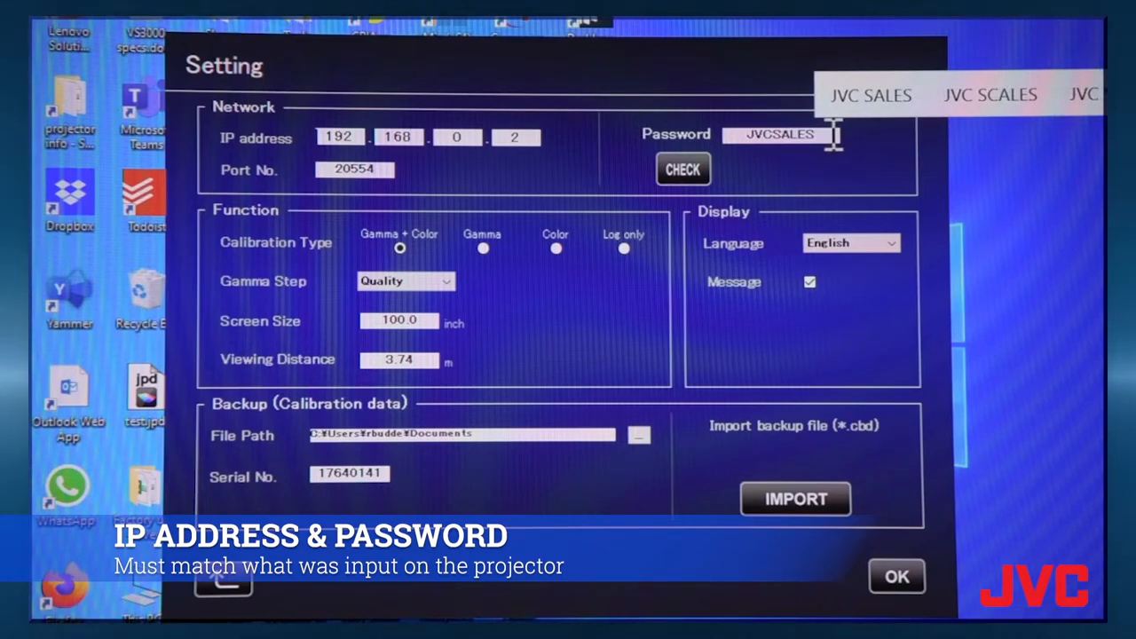
{"action": "mouse_move", "coordinate": [807, 195]}
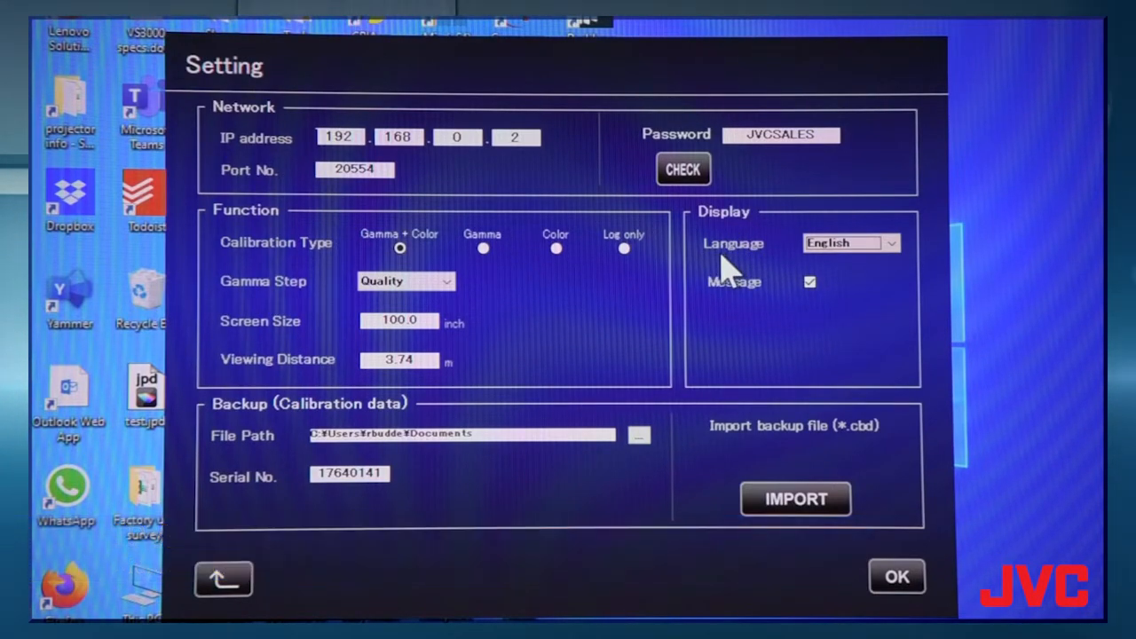
{"action": "mouse_move", "coordinate": [519, 284]}
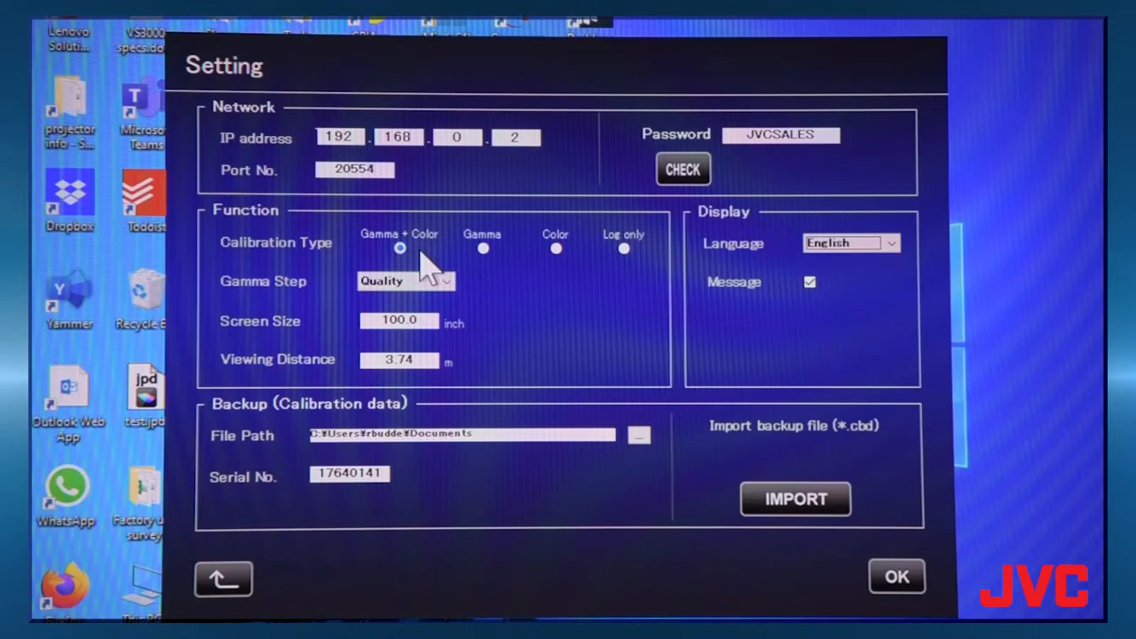
{"action": "mouse_move", "coordinate": [461, 298]}
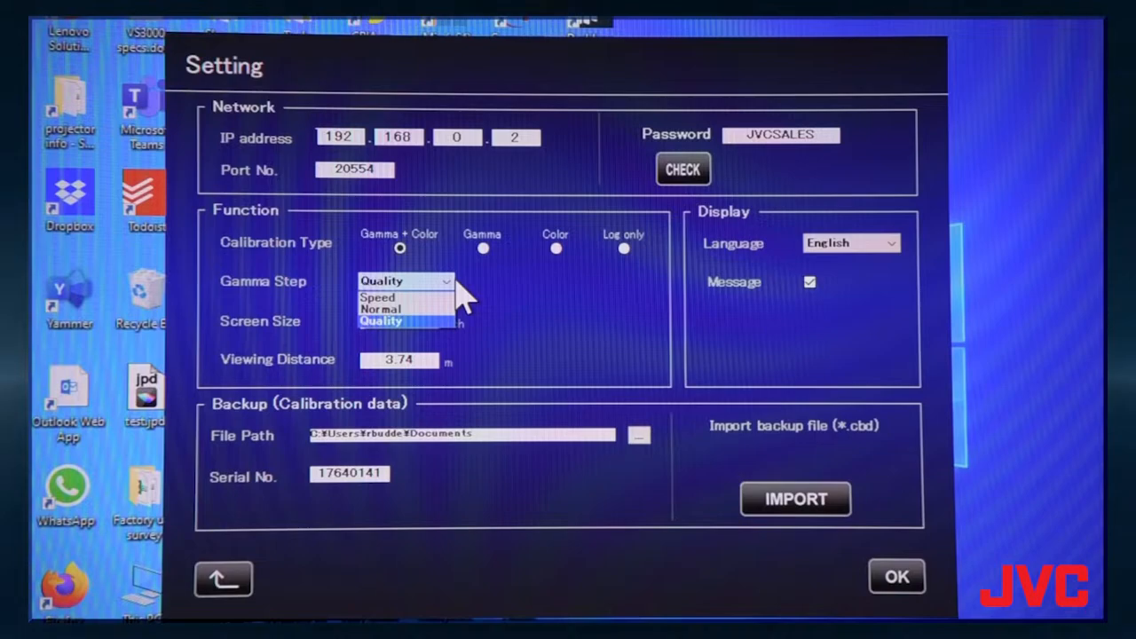
{"action": "mouse_move", "coordinate": [406, 309]}
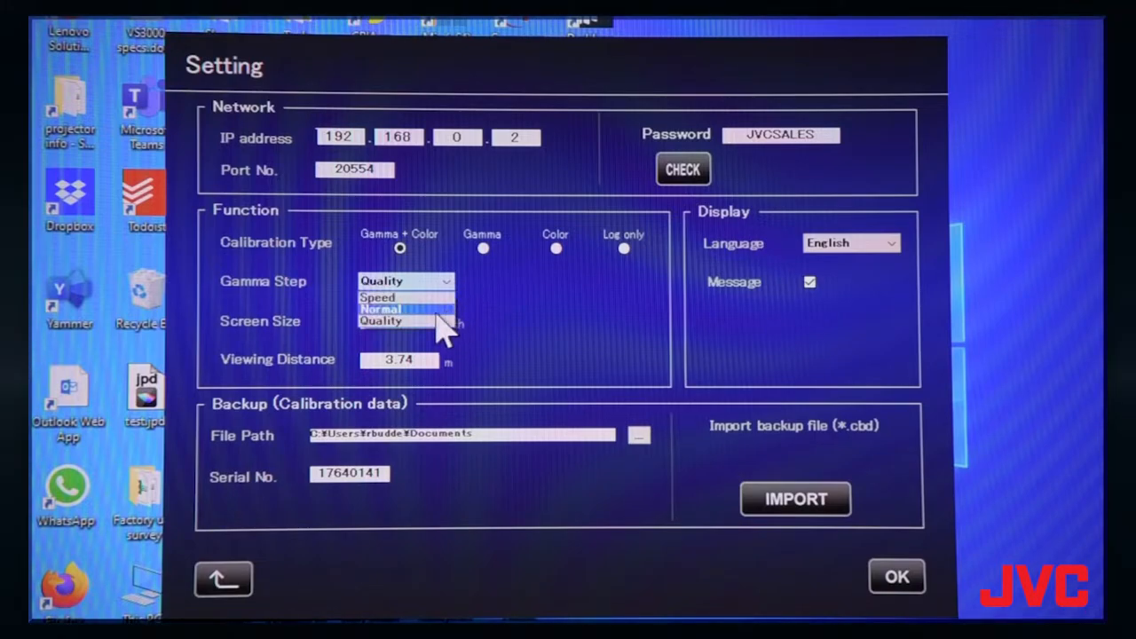
{"action": "left_click", "coordinate": [381, 320]}
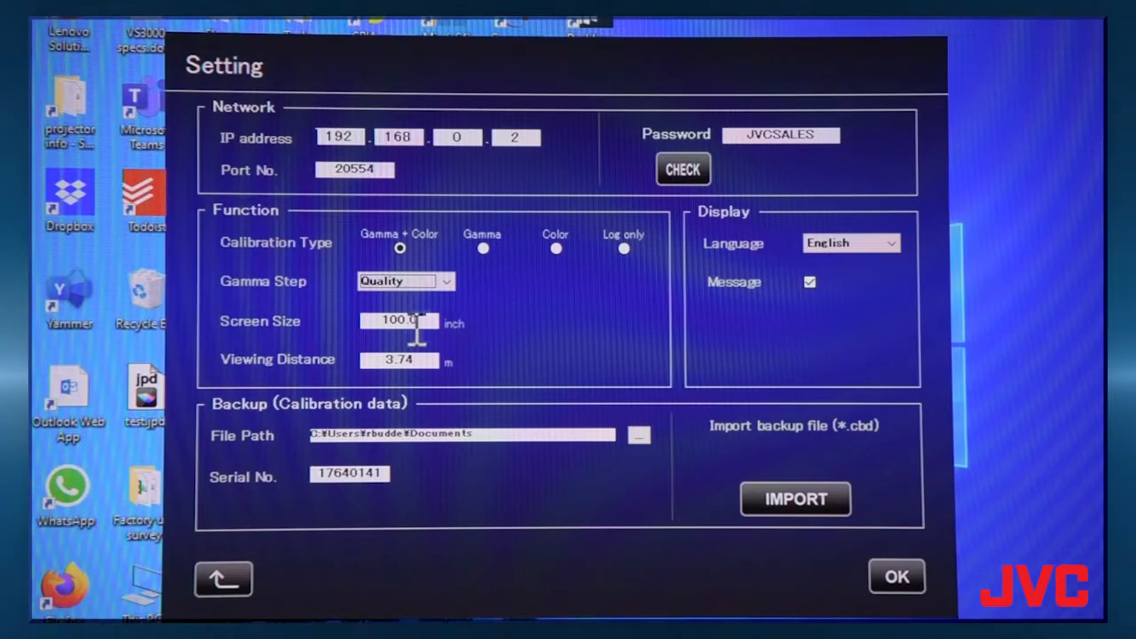
{"action": "mouse_move", "coordinate": [435, 329]}
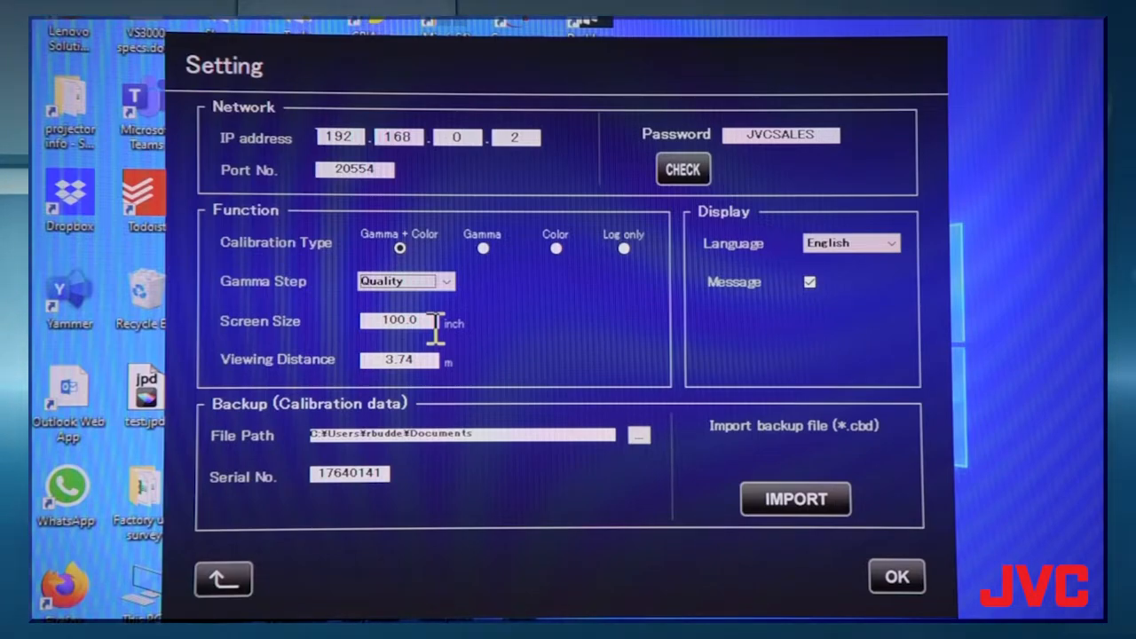
{"action": "mouse_move", "coordinate": [439, 329]}
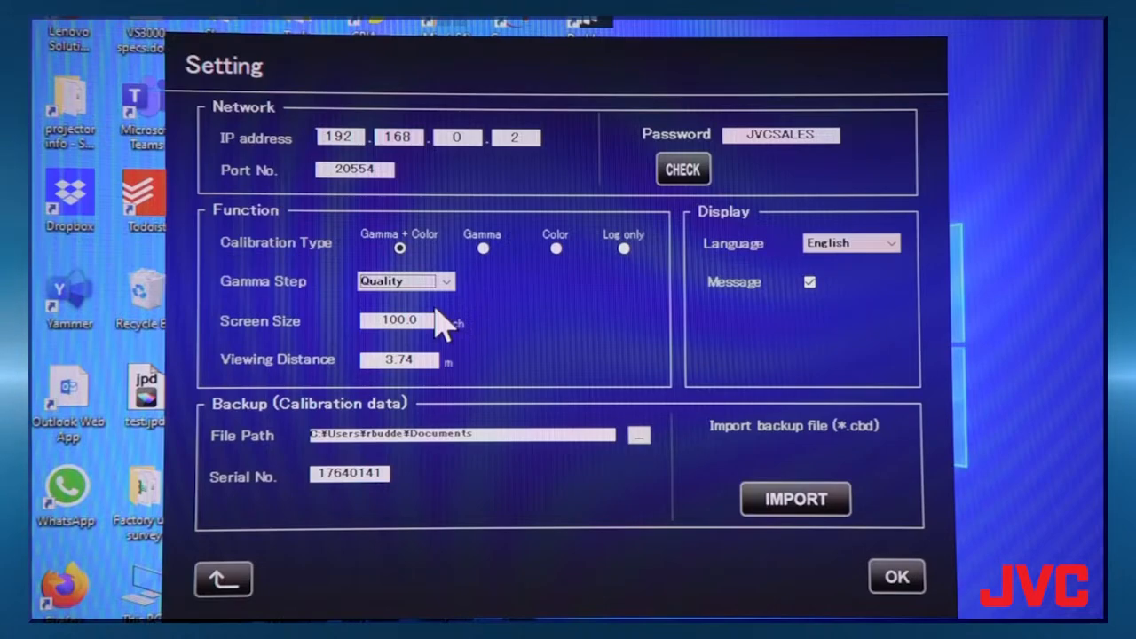
{"action": "mouse_move", "coordinate": [523, 382]}
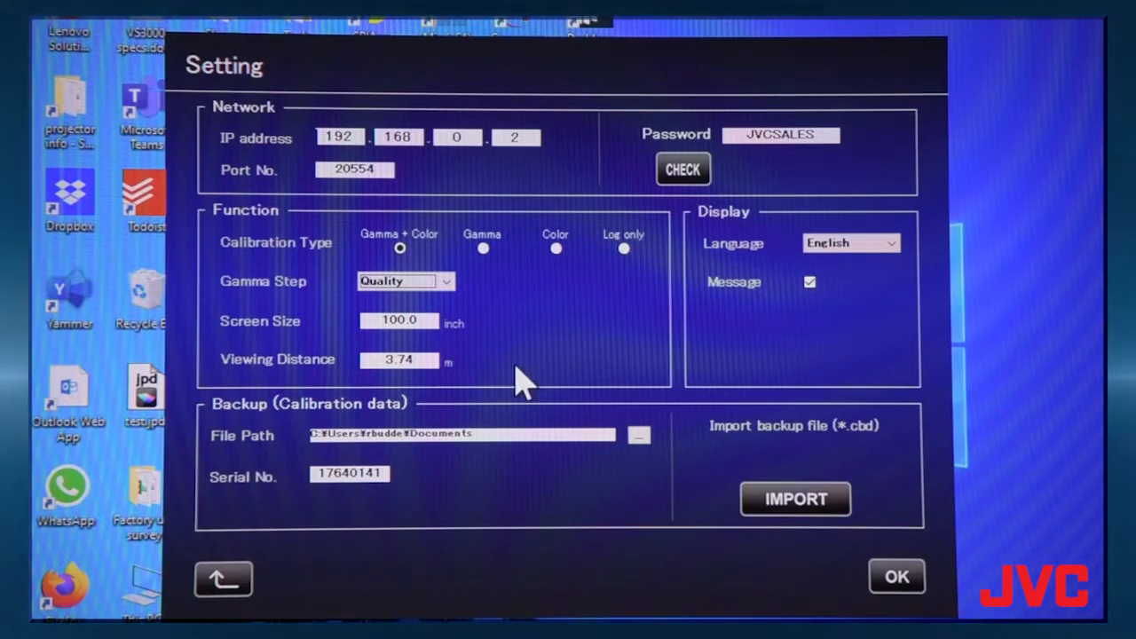
{"action": "mouse_move", "coordinate": [433, 388]}
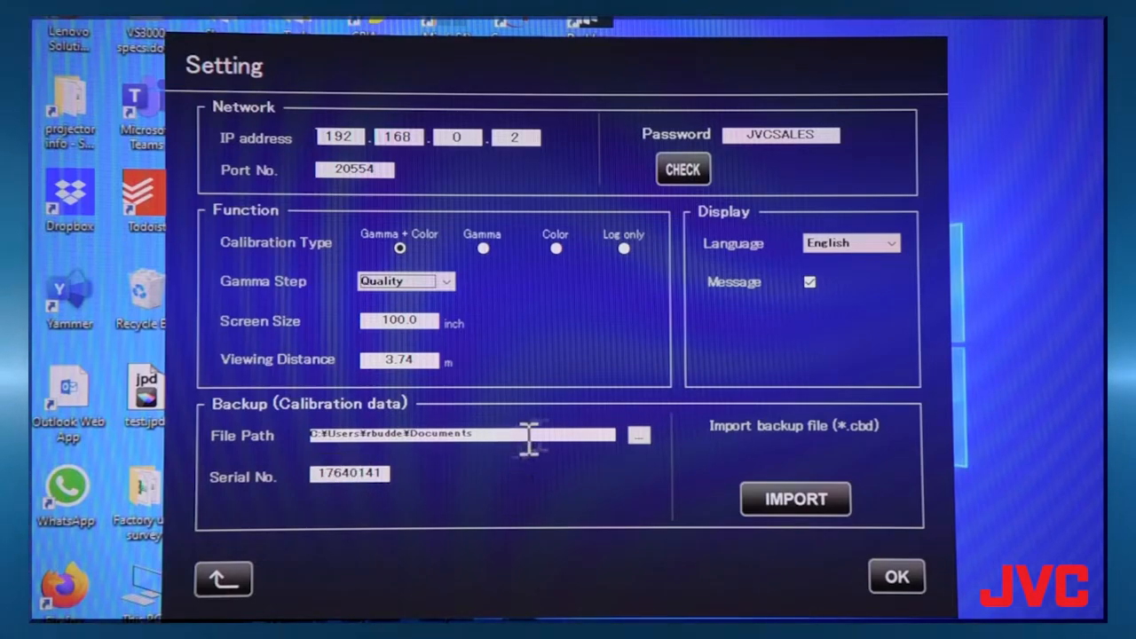
{"action": "mouse_move", "coordinate": [688, 244]}
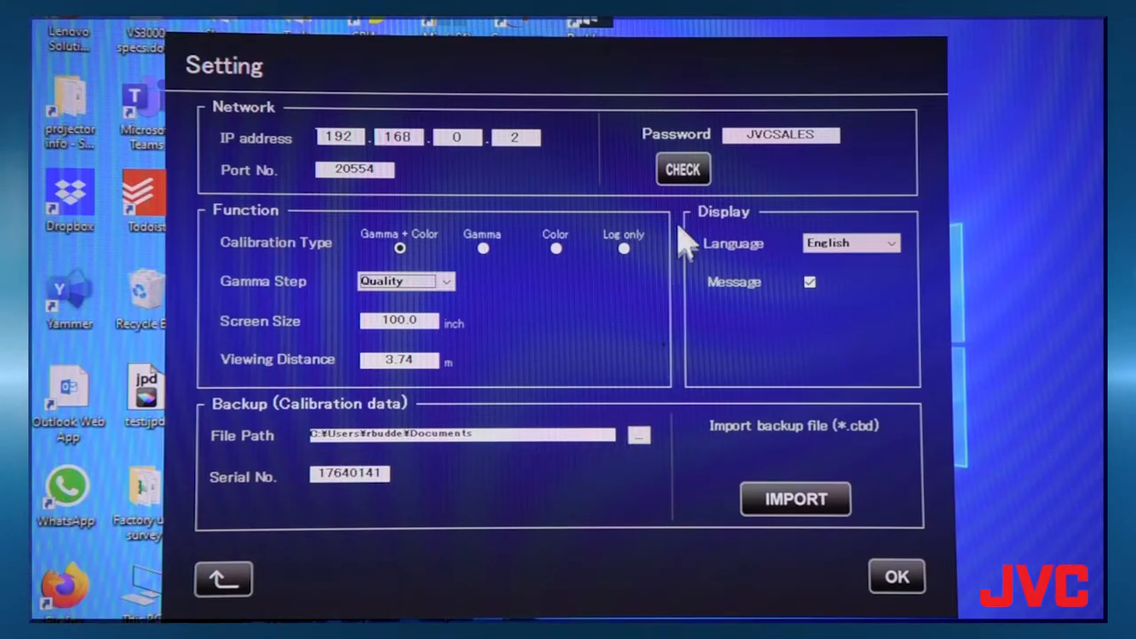
Run CHECK under Password until the settings report Connect OK.
{"action": "left_click", "coordinate": [683, 168]}
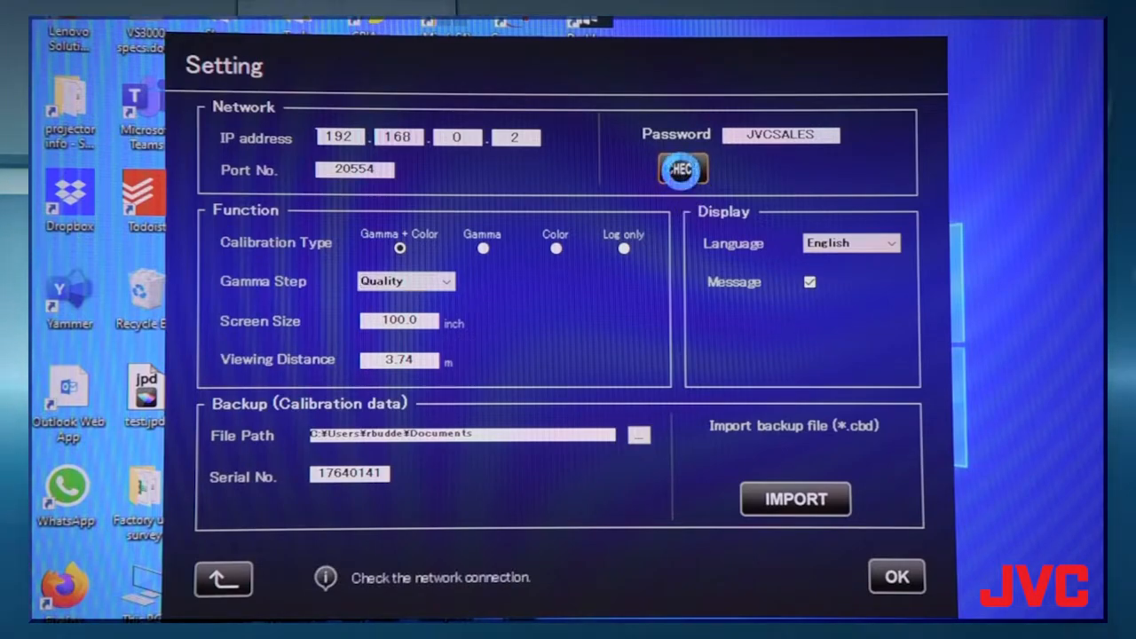
{"action": "left_click", "coordinate": [682, 169]}
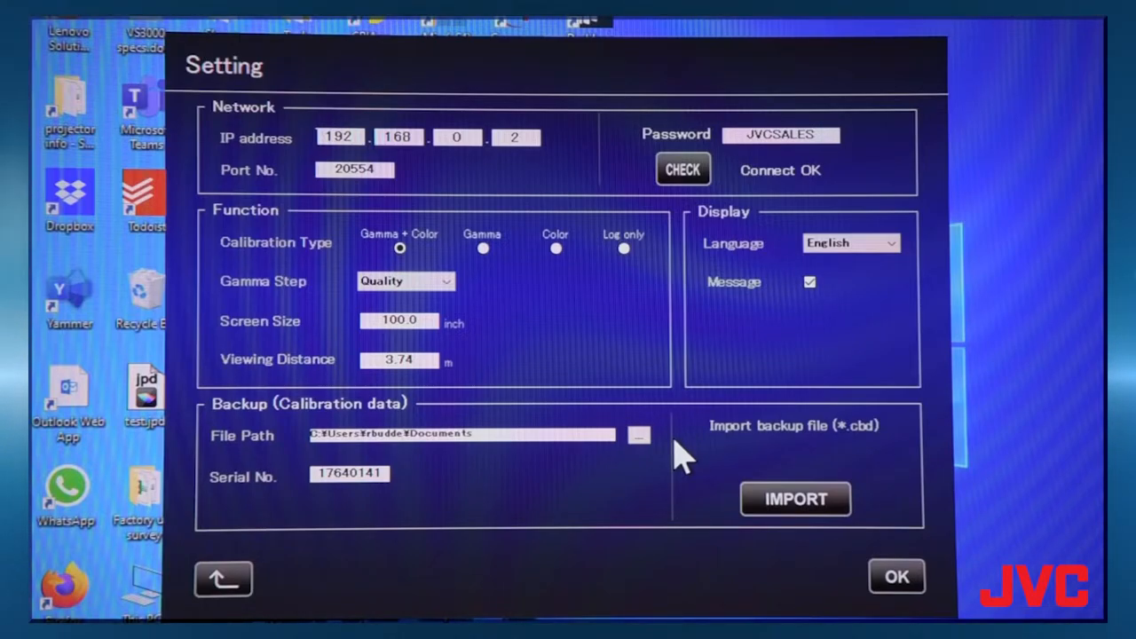
{"action": "mouse_move", "coordinate": [616, 461]}
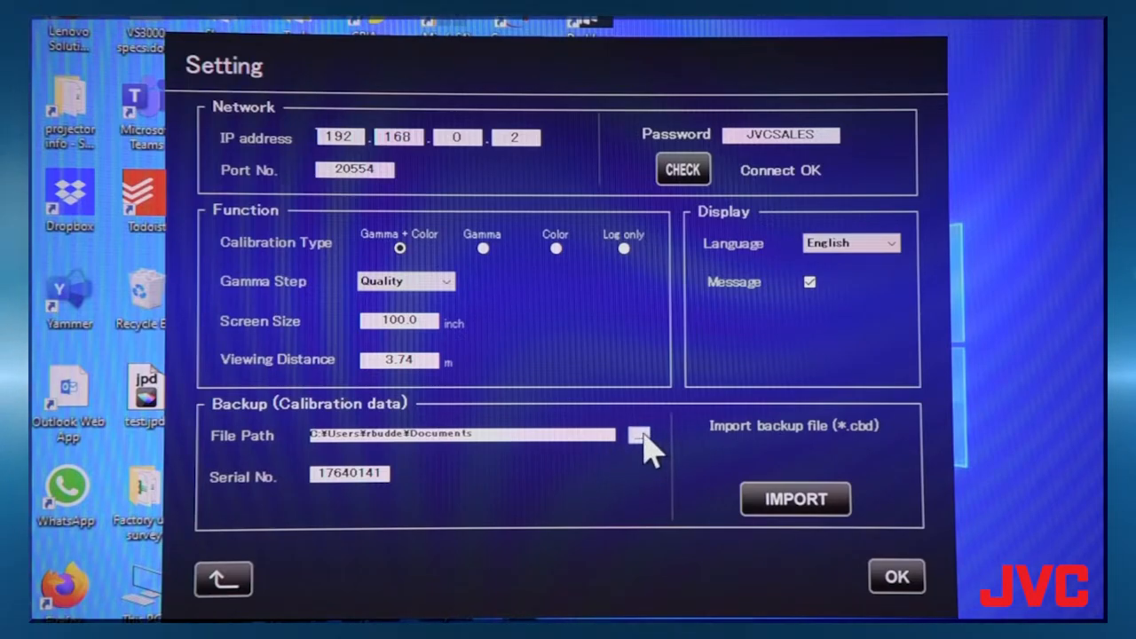
{"action": "left_click", "coordinate": [638, 435]}
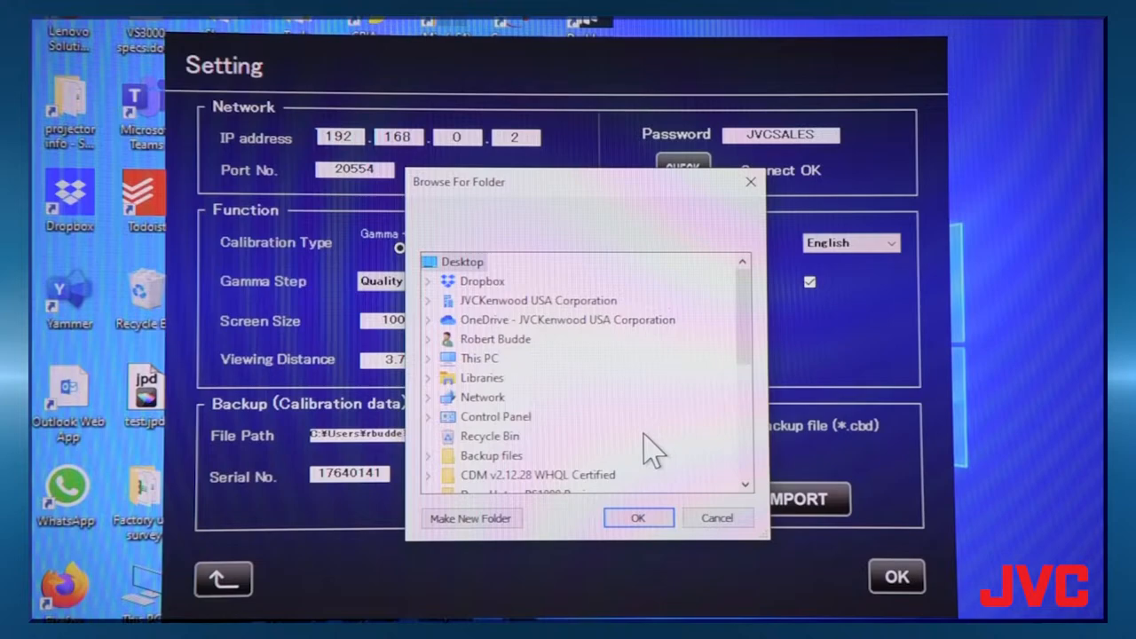
{"action": "mouse_move", "coordinate": [705, 399]}
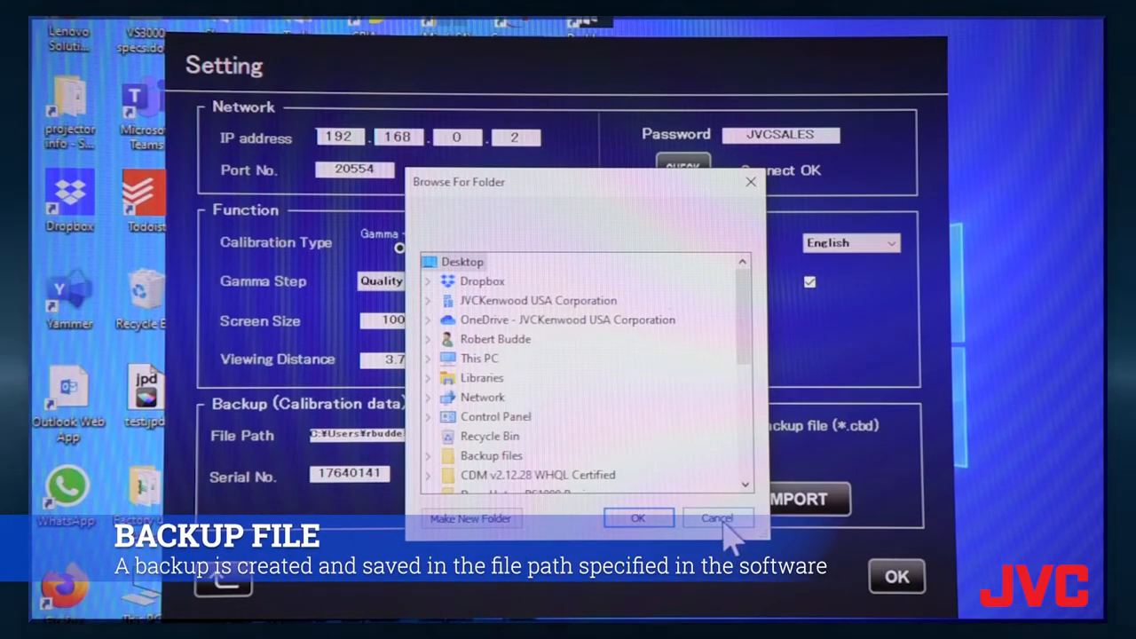
{"action": "left_click", "coordinate": [637, 517]}
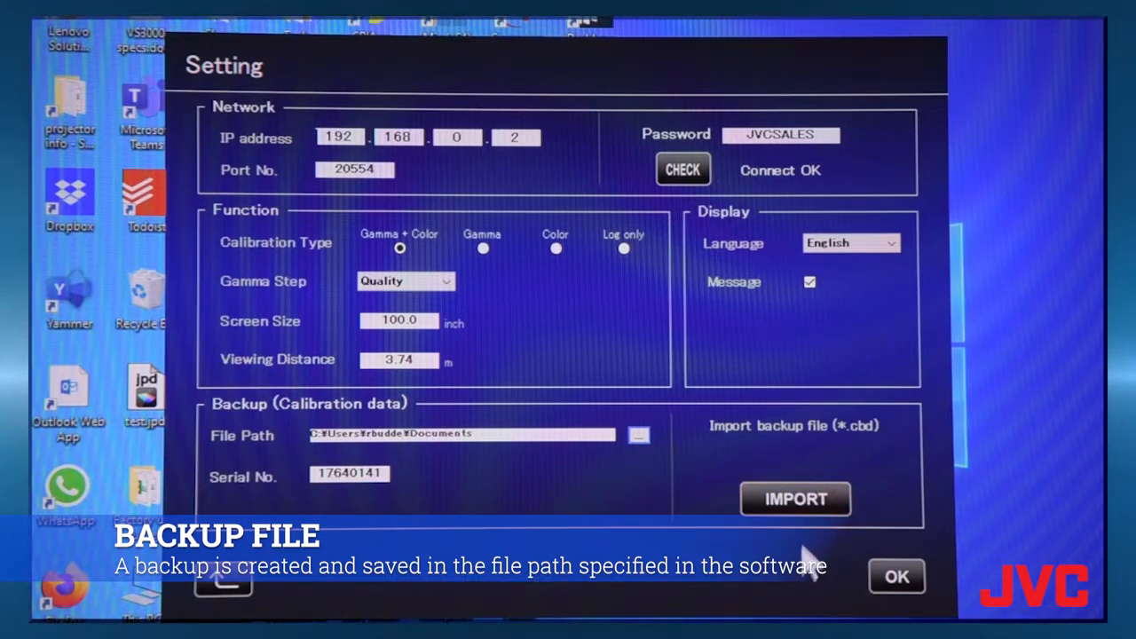
Open the IMPORT dialog listing the two .cbd backup files in Documents.
{"action": "left_click", "coordinate": [794, 498]}
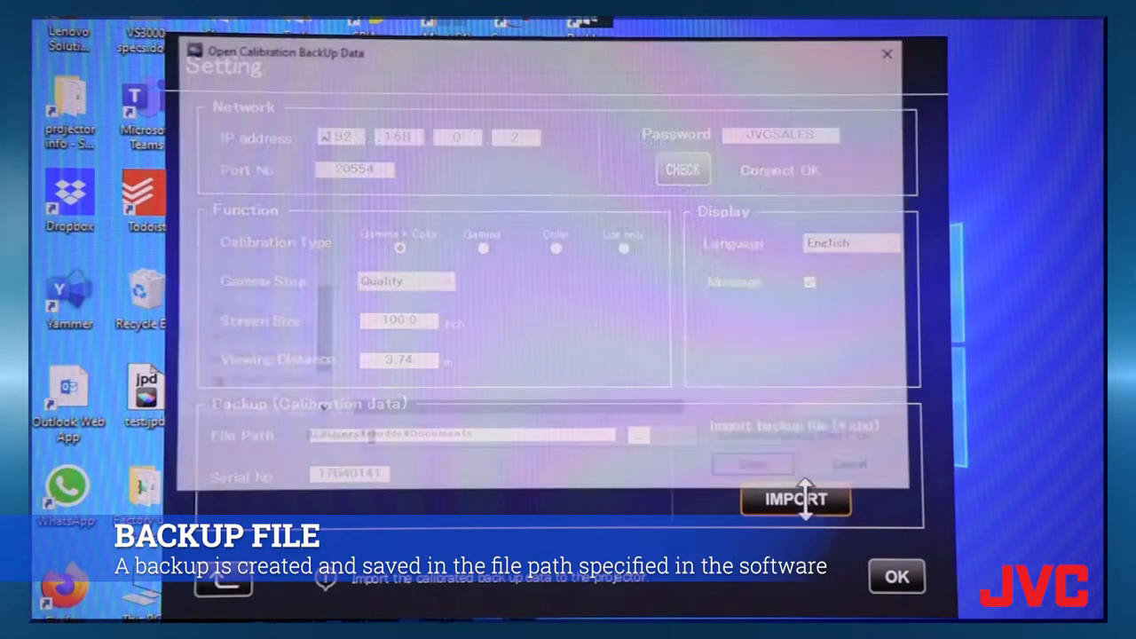
{"action": "left_click", "coordinate": [794, 497]}
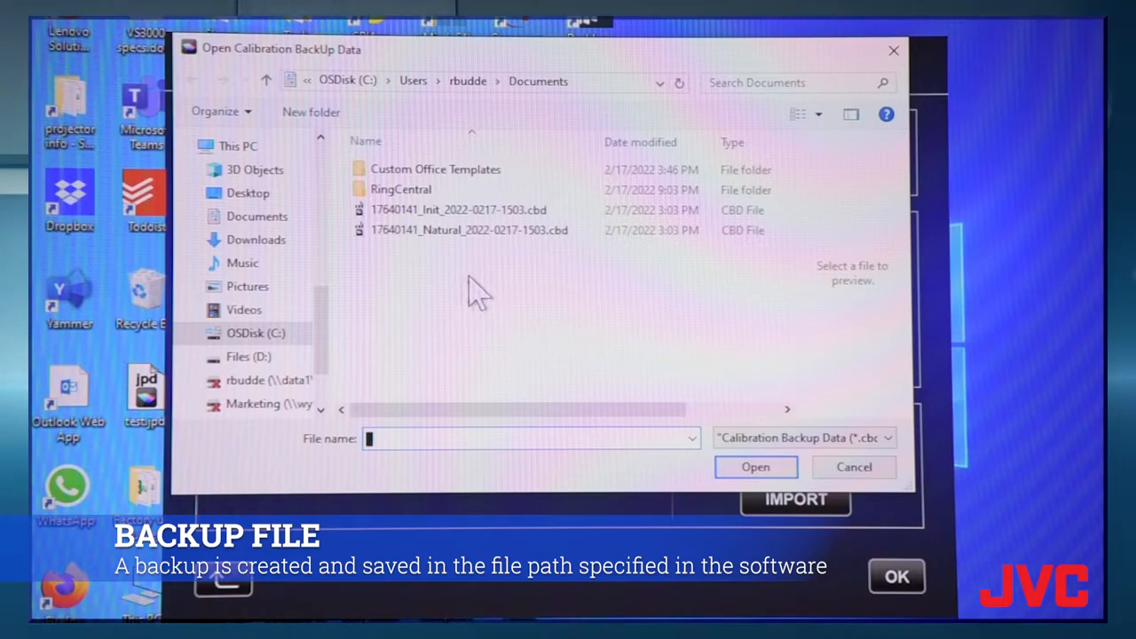
{"action": "mouse_move", "coordinate": [395, 258]}
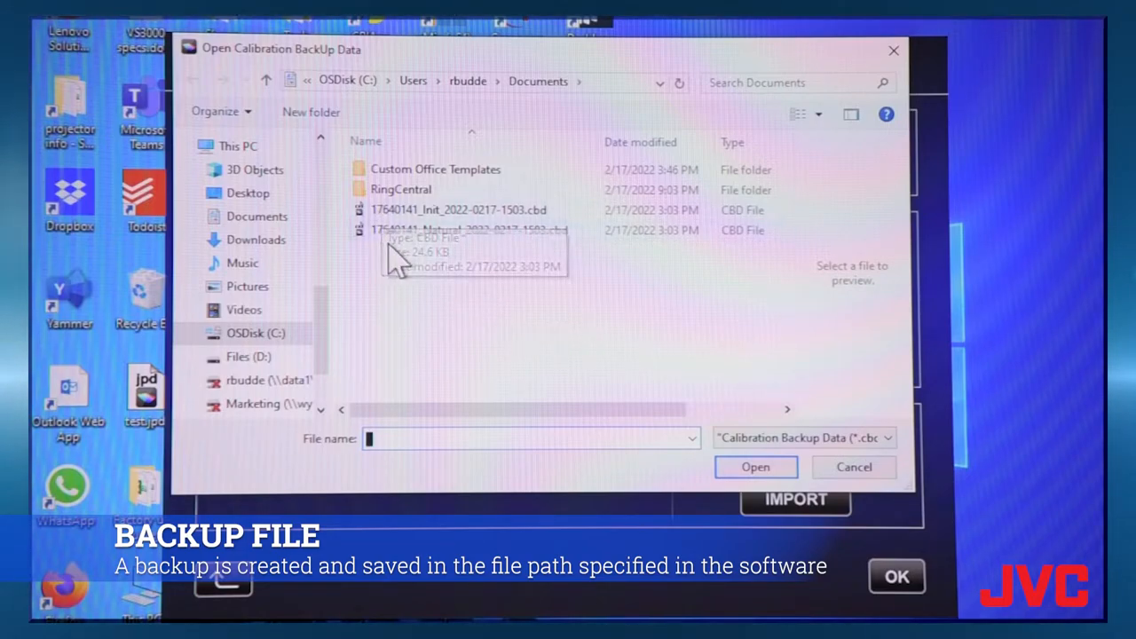
{"action": "mouse_move", "coordinate": [395, 257]}
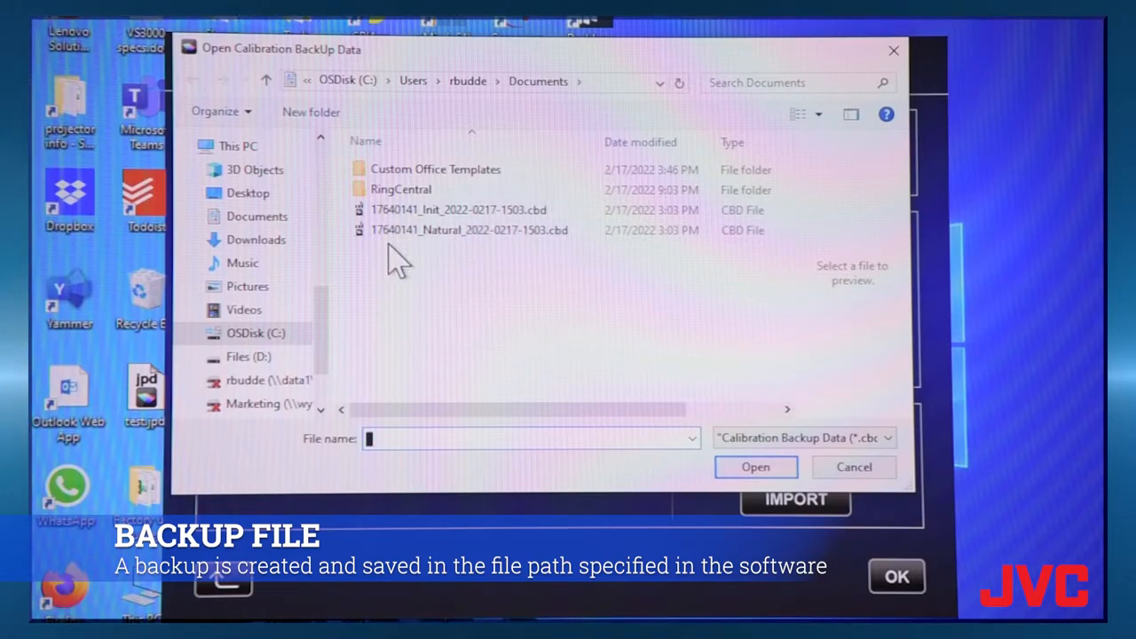
{"action": "mouse_move", "coordinate": [408, 257]}
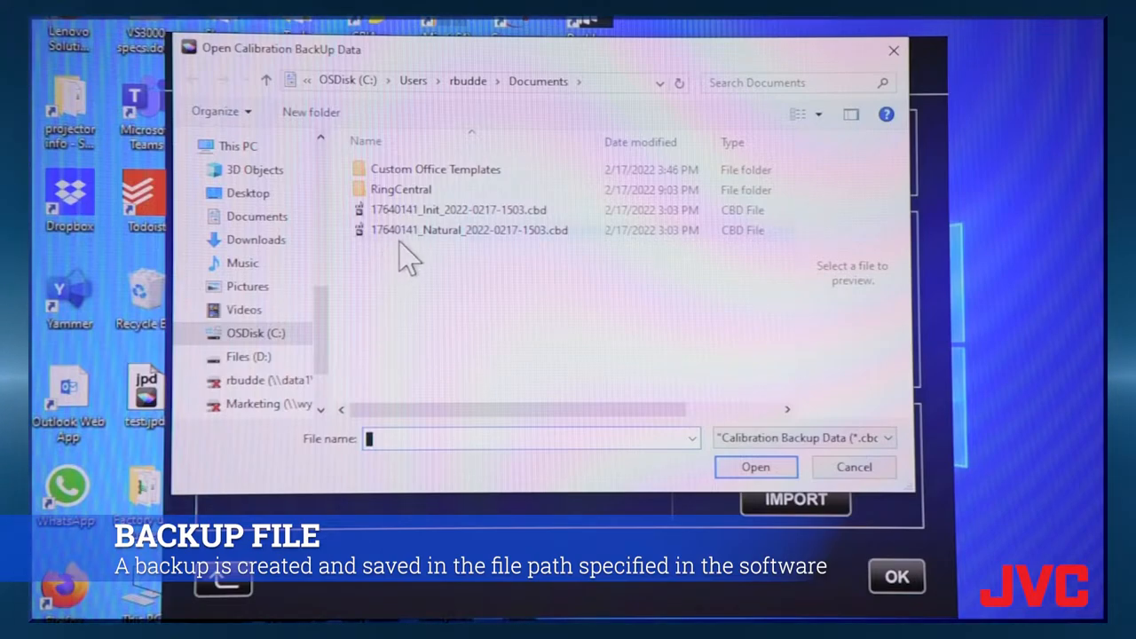
{"action": "mouse_move", "coordinate": [452, 230]}
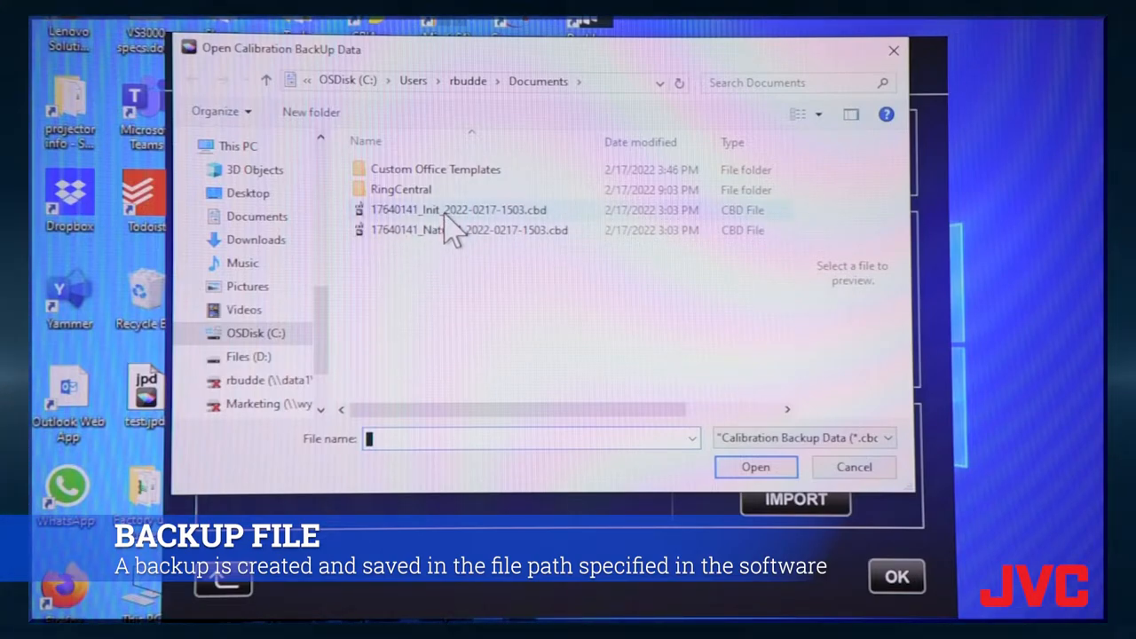
{"action": "mouse_move", "coordinate": [453, 227]}
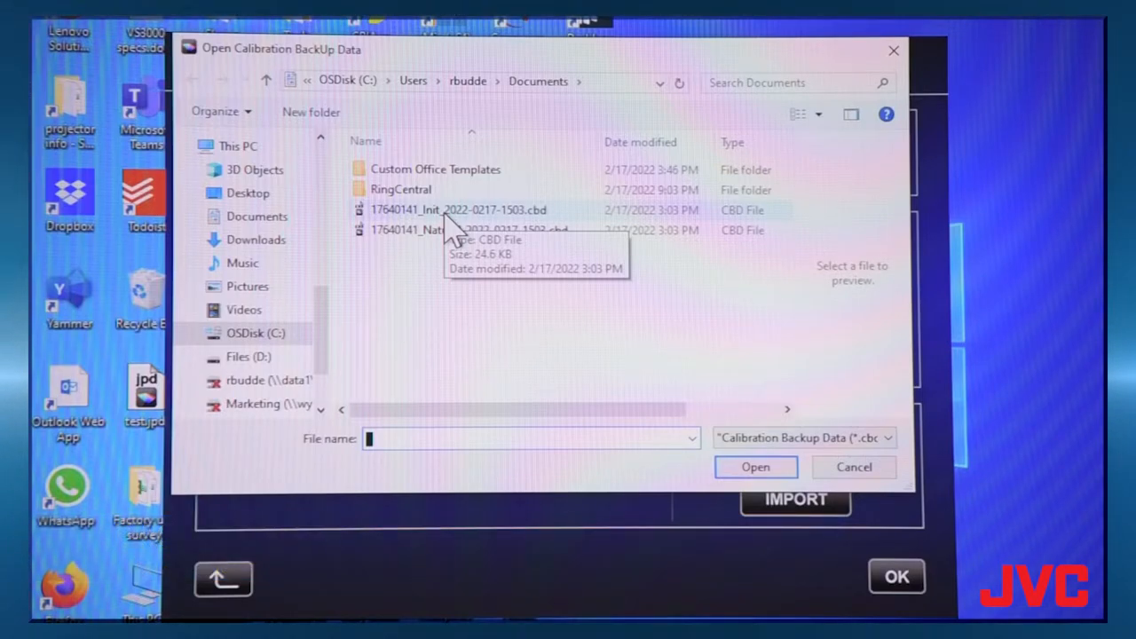
{"action": "mouse_move", "coordinate": [453, 229]}
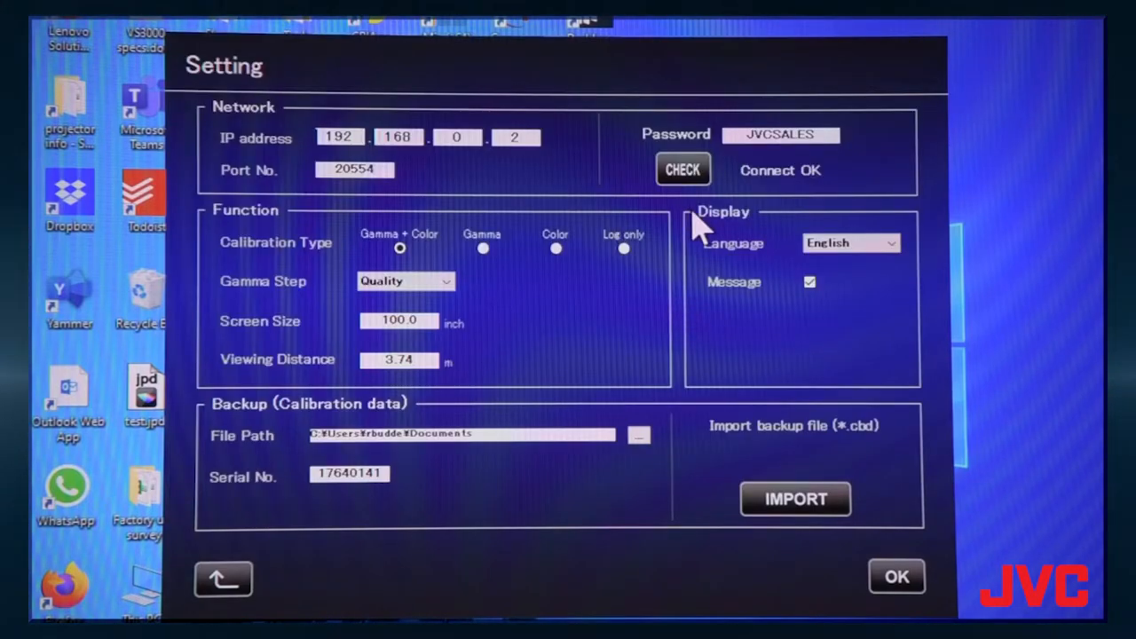
{"action": "mouse_move", "coordinate": [876, 588]}
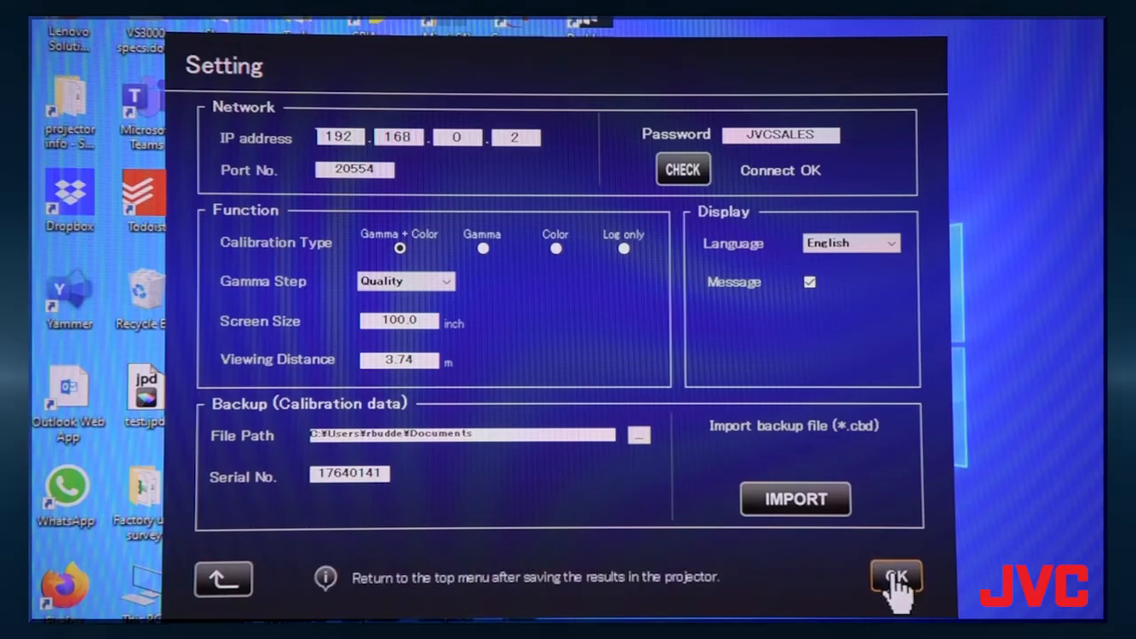
Accept the Setting dialog with OK and return to the top menu.
{"action": "left_click", "coordinate": [896, 575]}
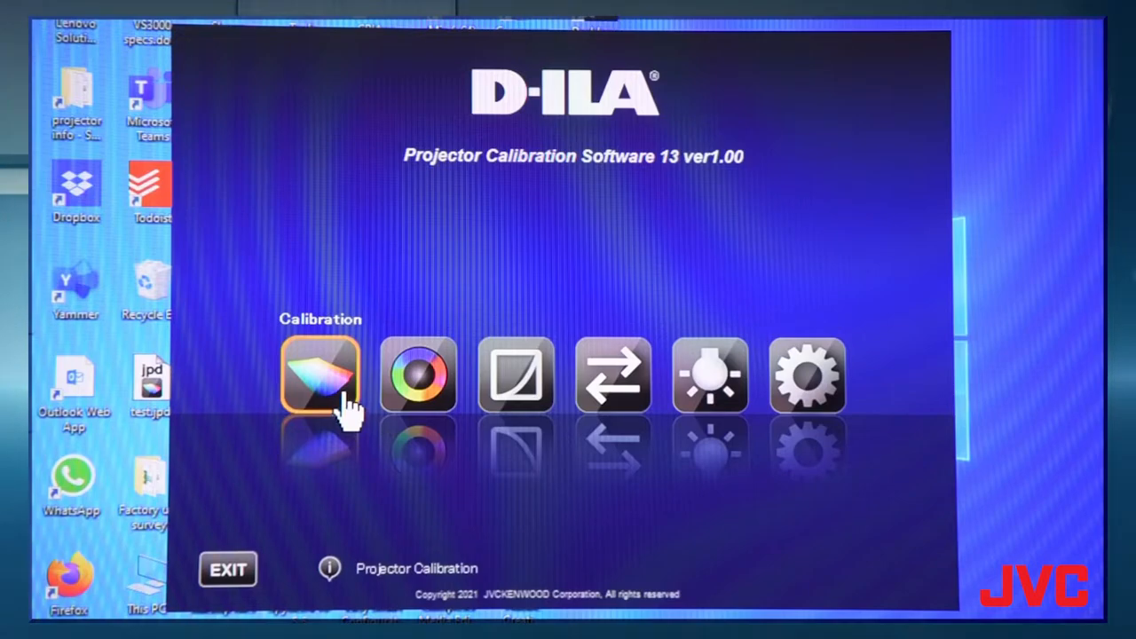
{"action": "mouse_move", "coordinate": [340, 395]}
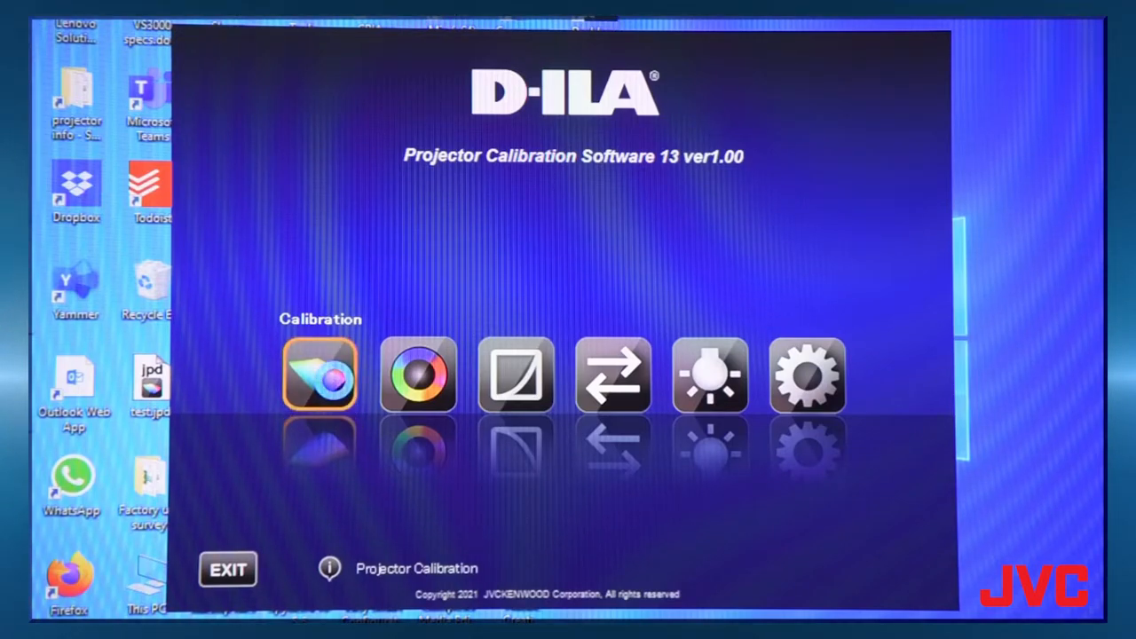
Launch Calibration from the top menu to reach the Select the Sensor screen.
{"action": "left_click", "coordinate": [320, 374]}
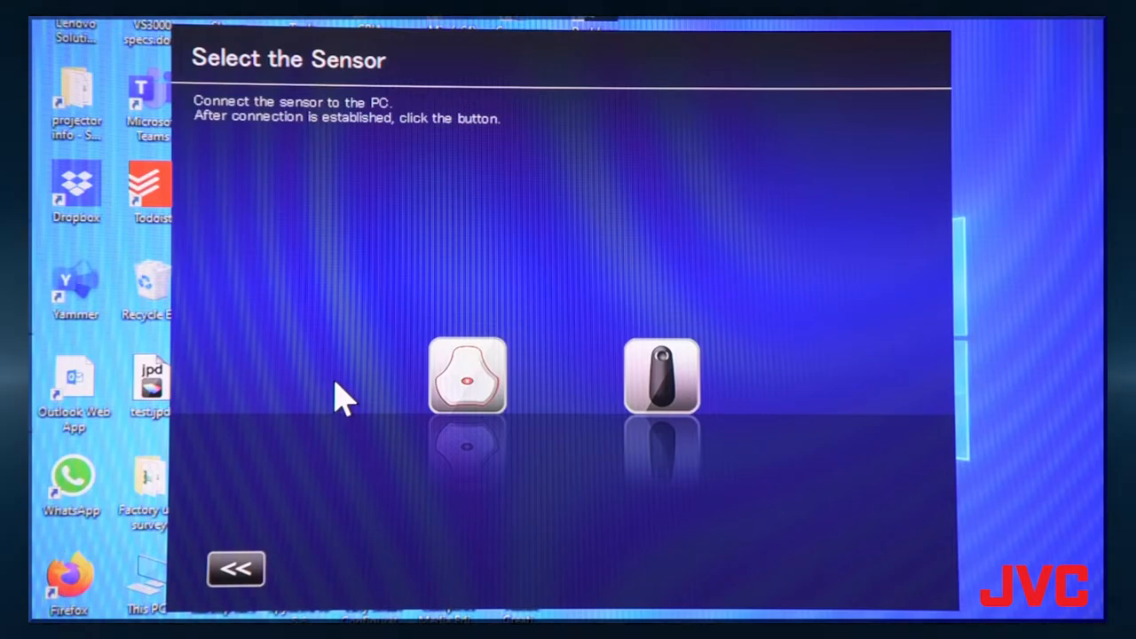
{"action": "mouse_move", "coordinate": [417, 394]}
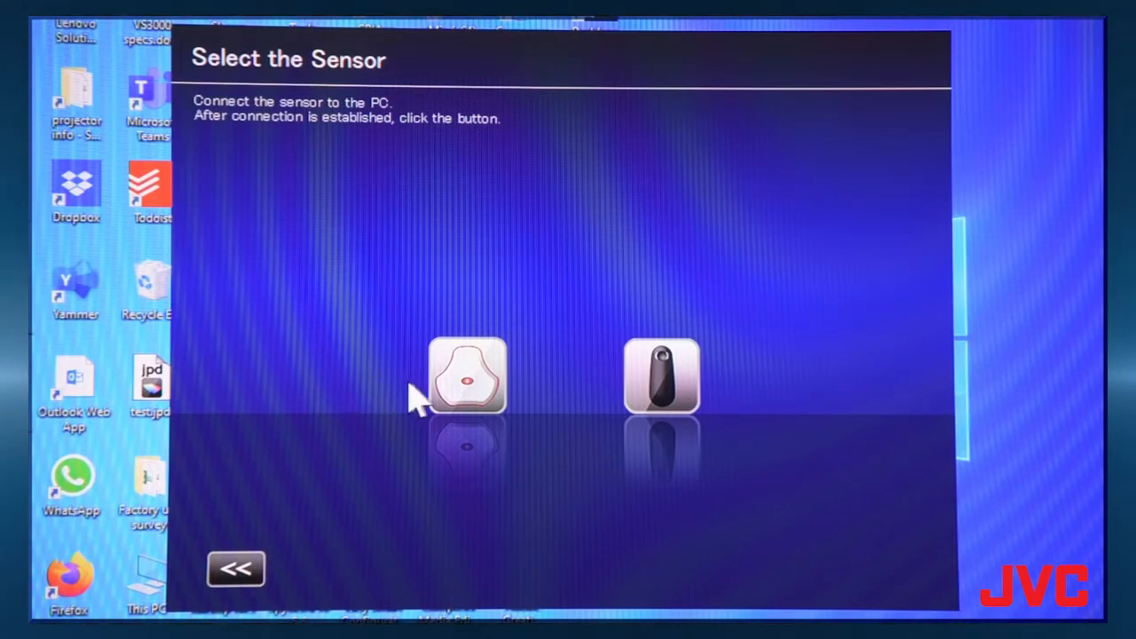
{"action": "mouse_move", "coordinate": [467, 376]}
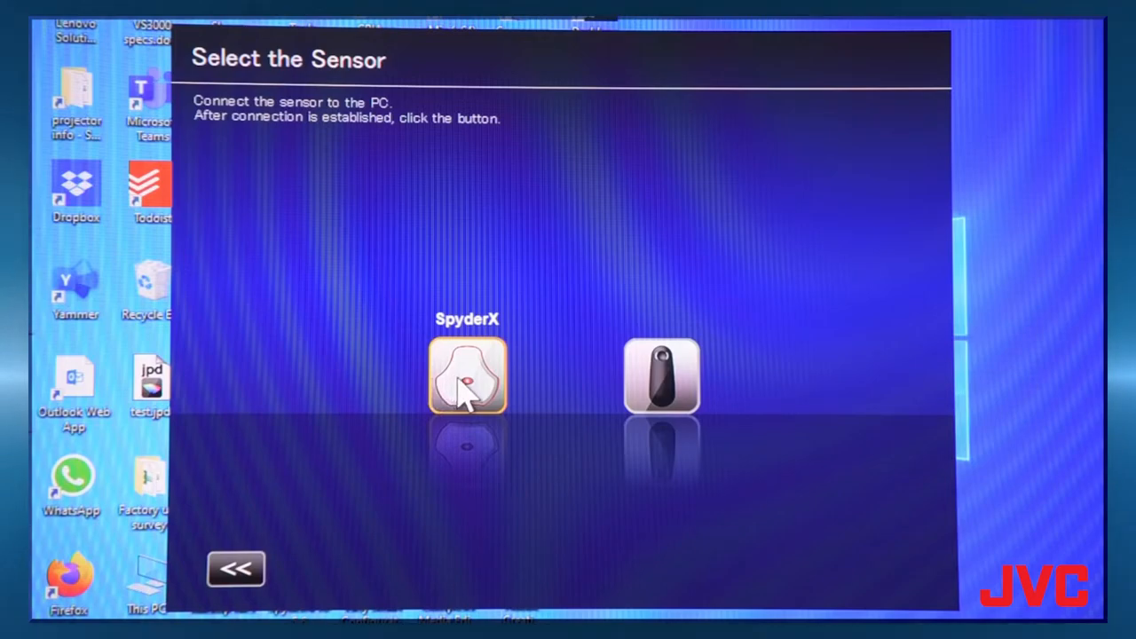